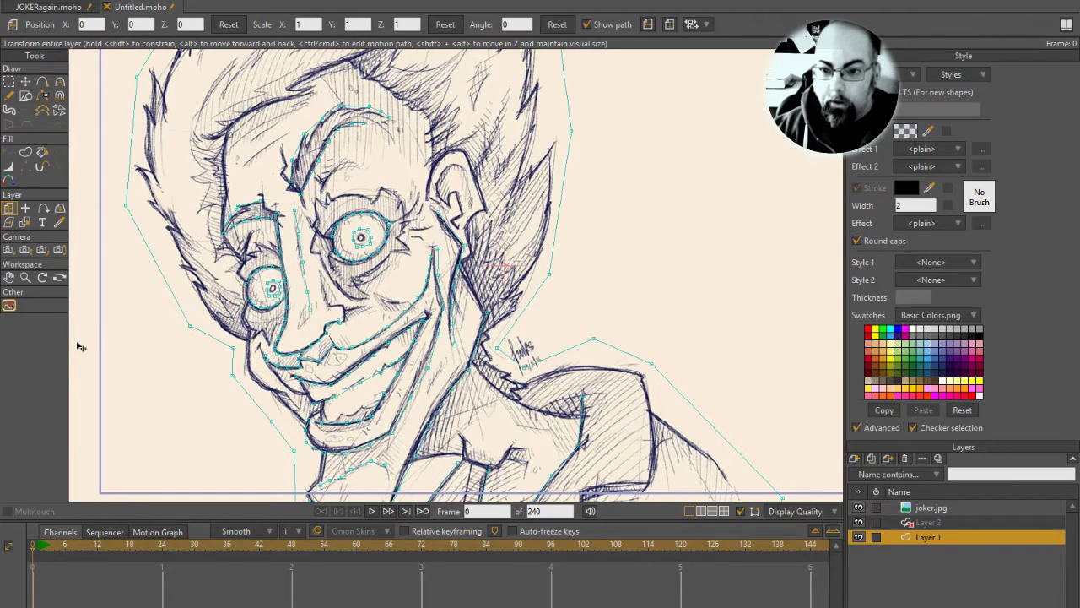
mouse_move(354, 346)
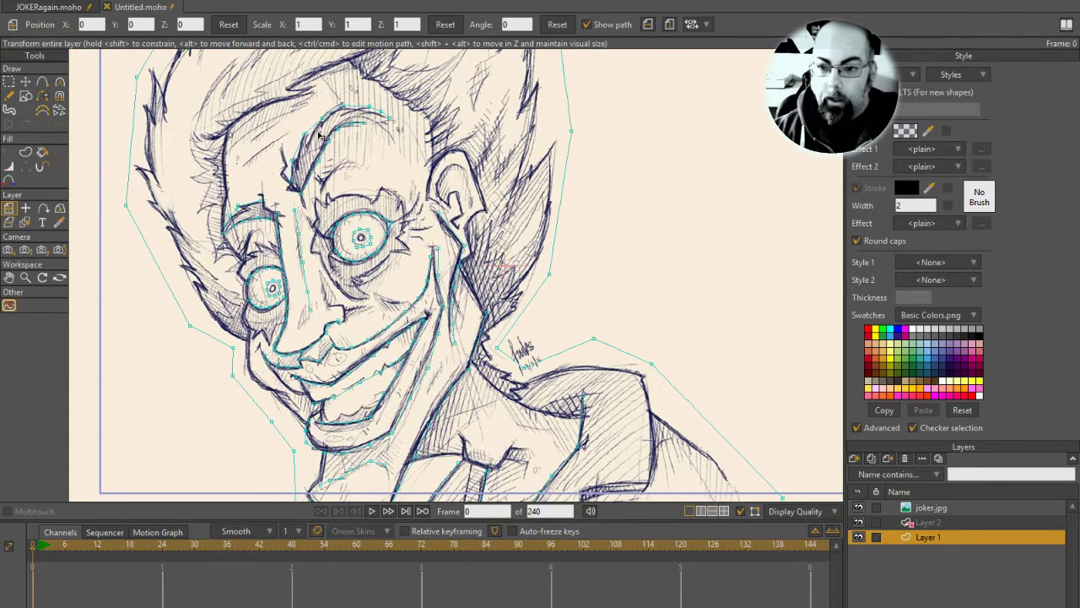
mouse_move(300, 164)
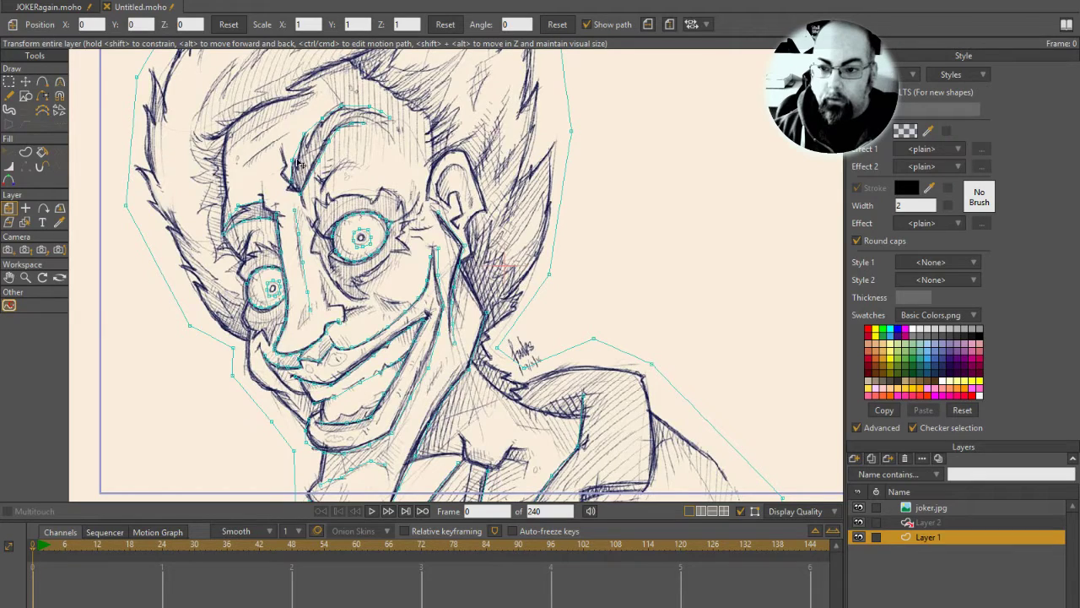
mouse_move(409, 148)
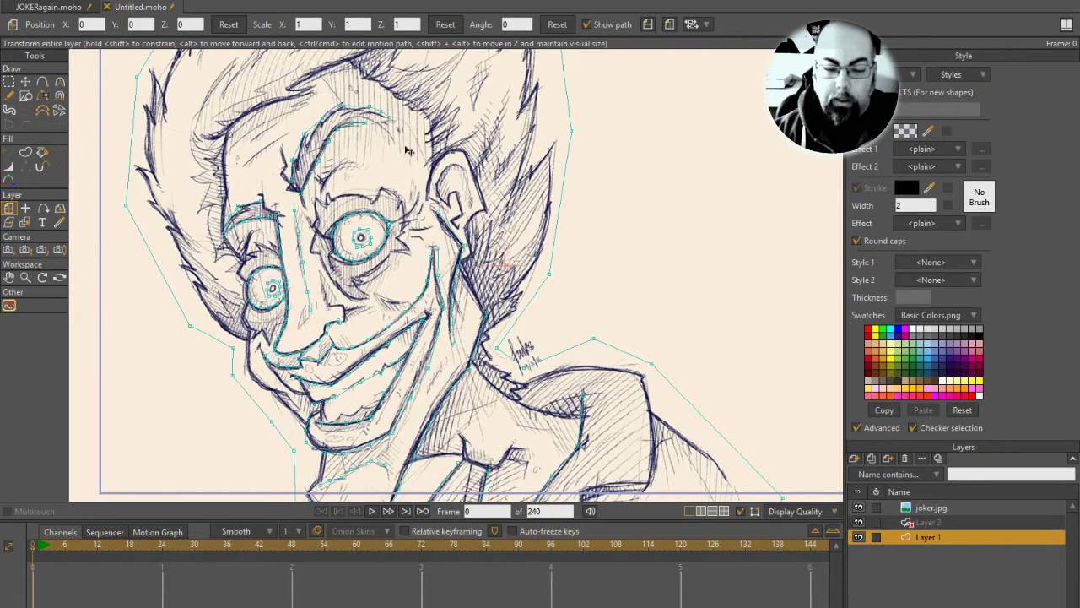
mouse_move(369, 319)
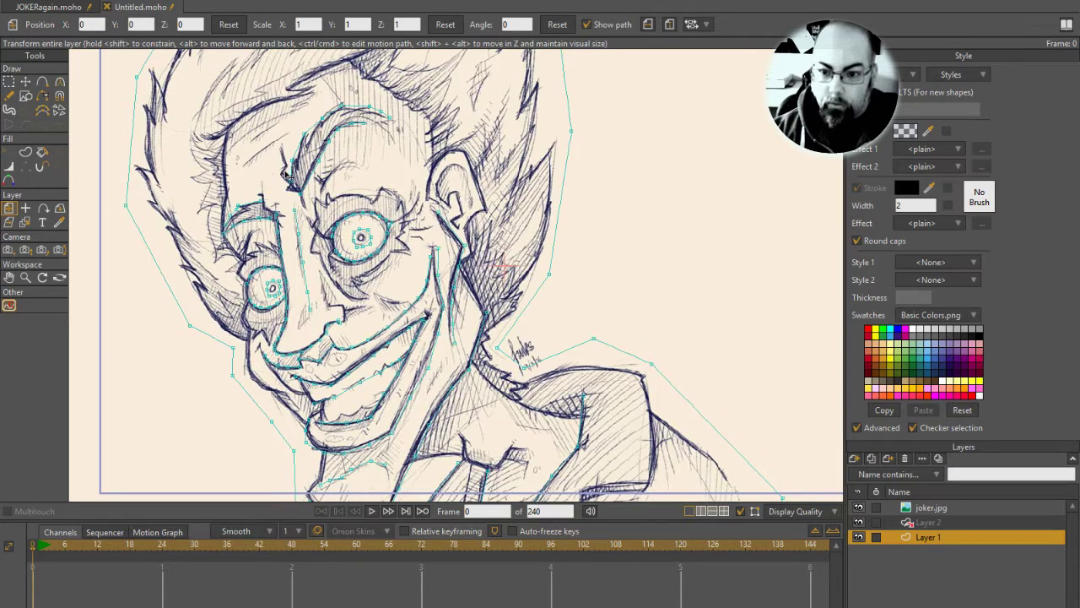
mouse_move(241, 165)
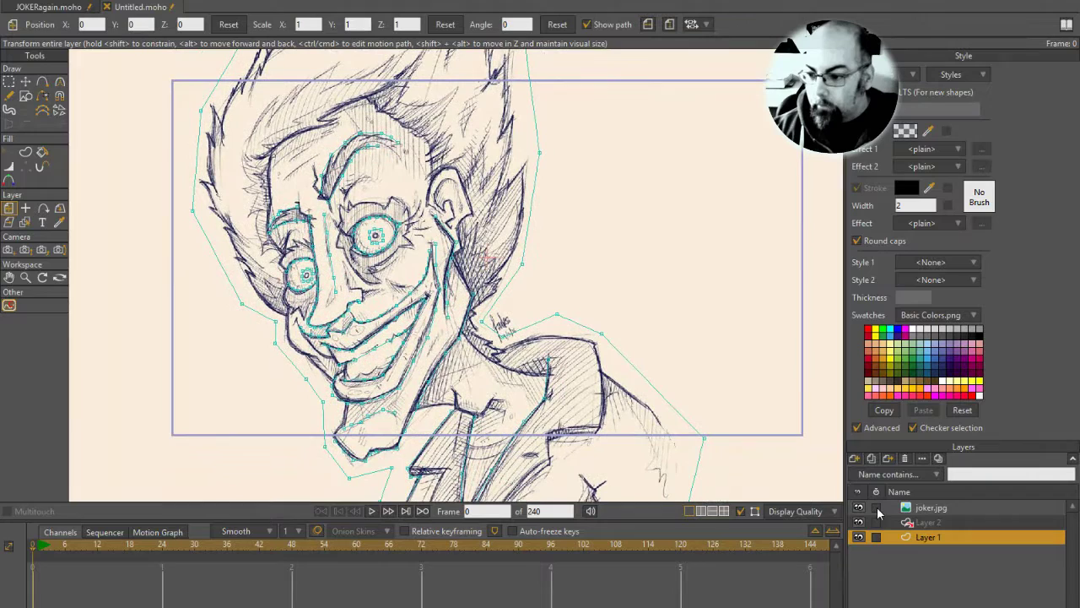
Hide and re-show joker.jpg to inspect the mesh, then return to Layer 1.
click(858, 507)
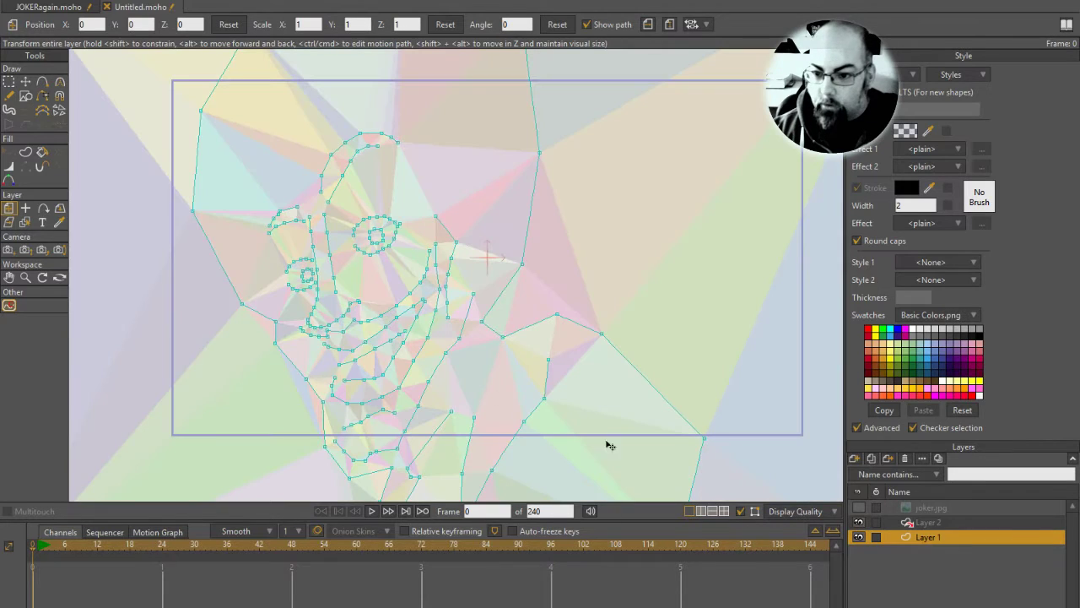
click(928, 522)
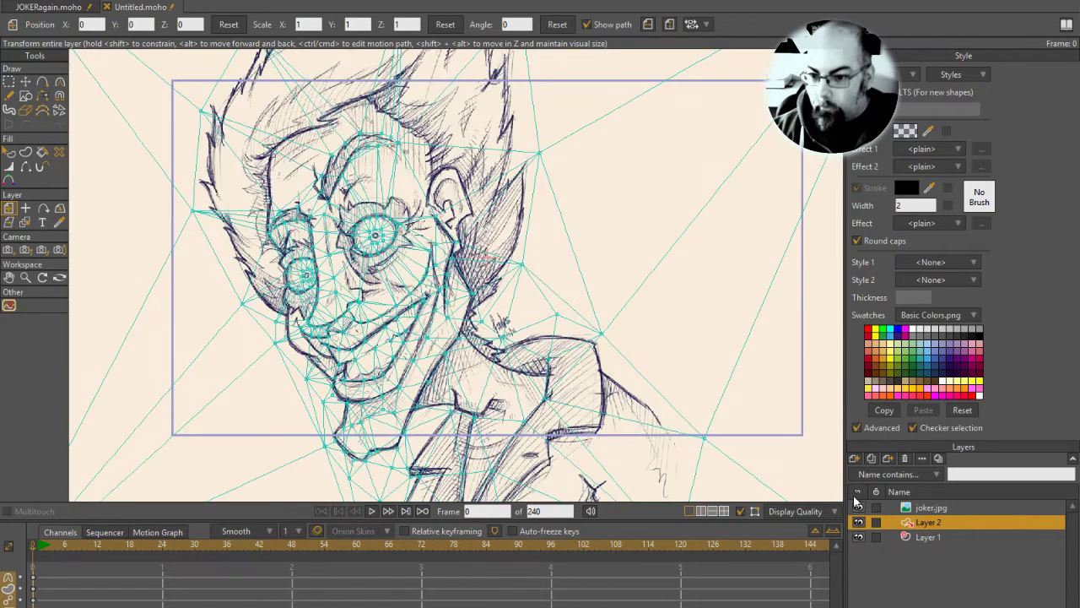
click(931, 507)
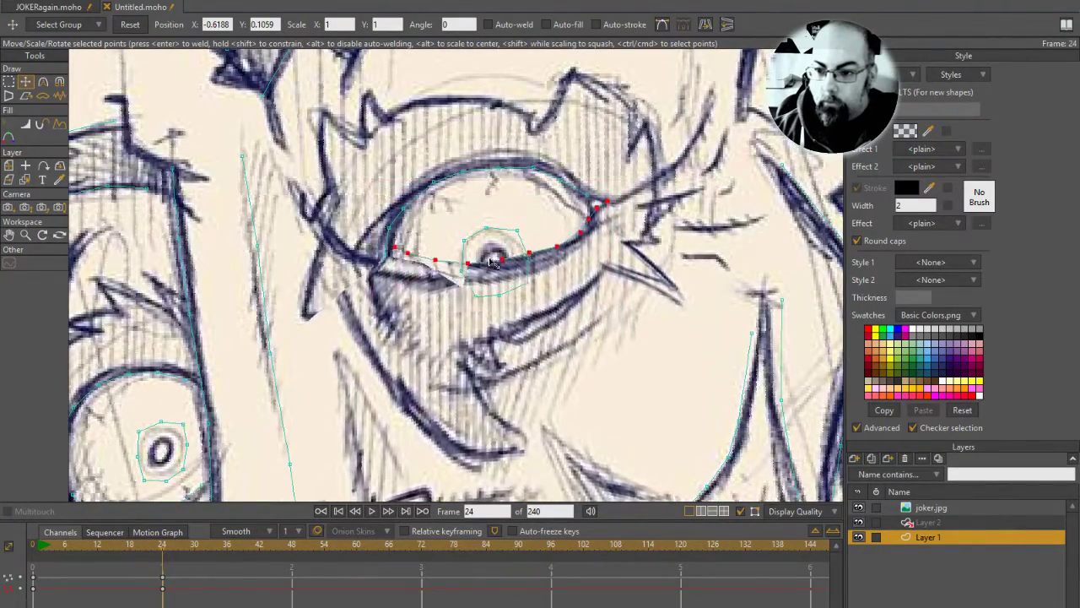
Squash the larger eye's lid points into a squint and smooth the lid curve with Magnet.
drag(498, 253, 498, 262)
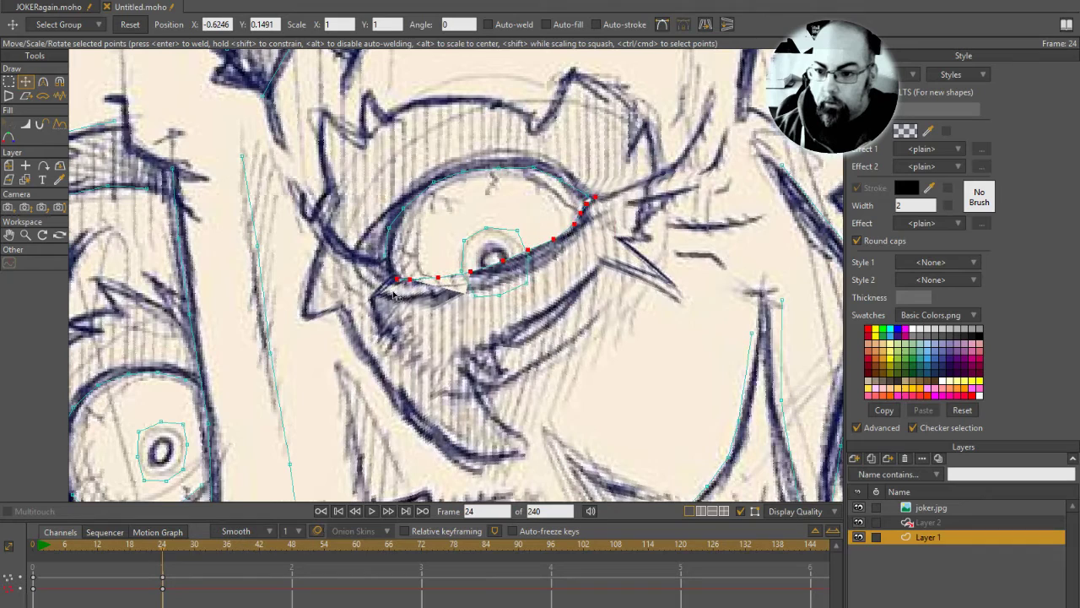
drag(392, 296, 477, 177)
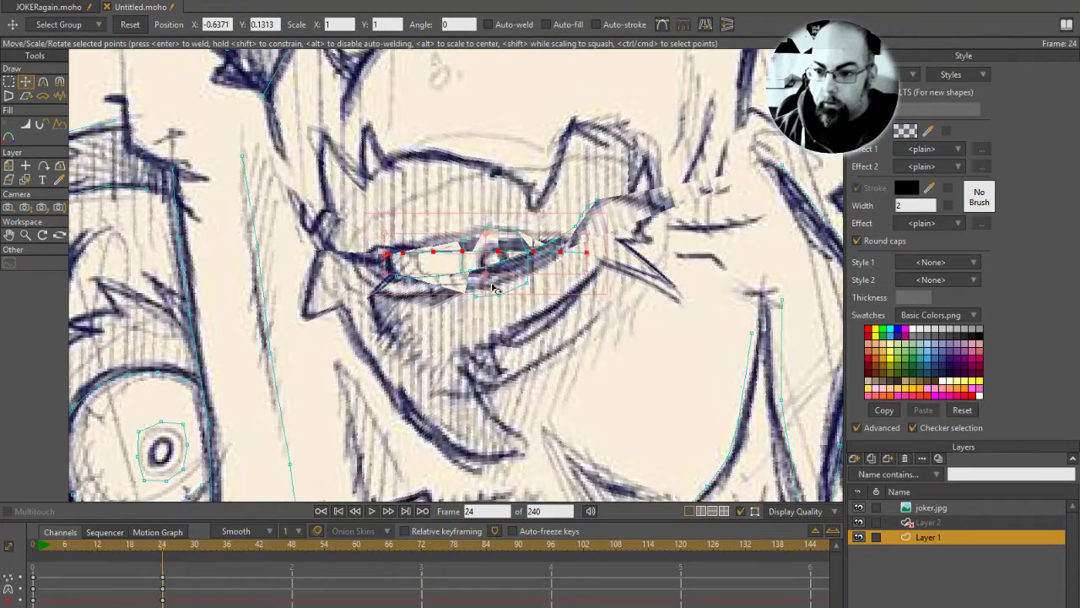
drag(493, 287, 494, 249)
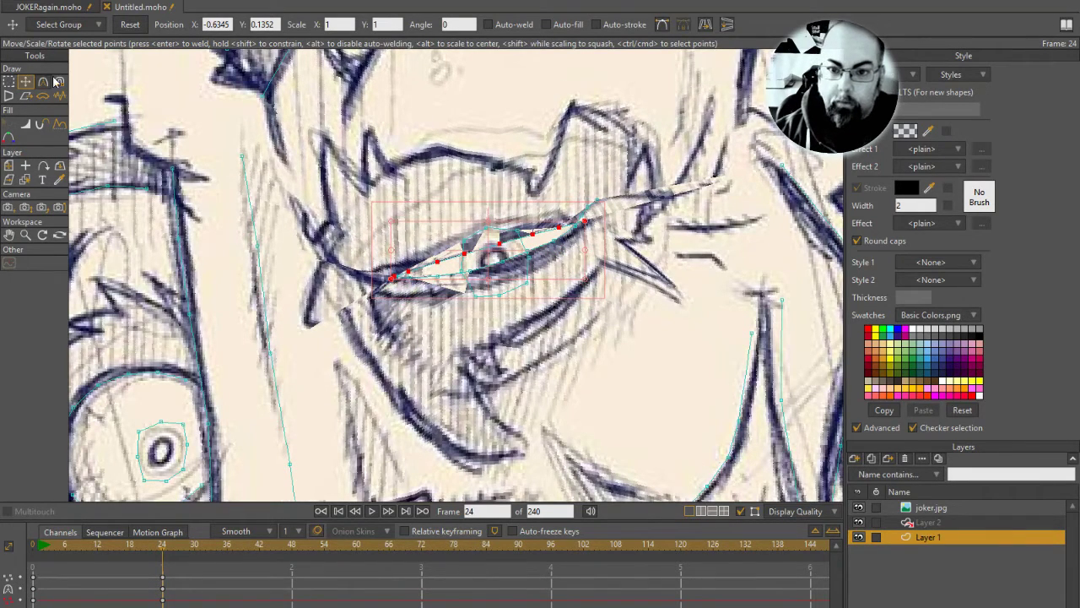
click(59, 81)
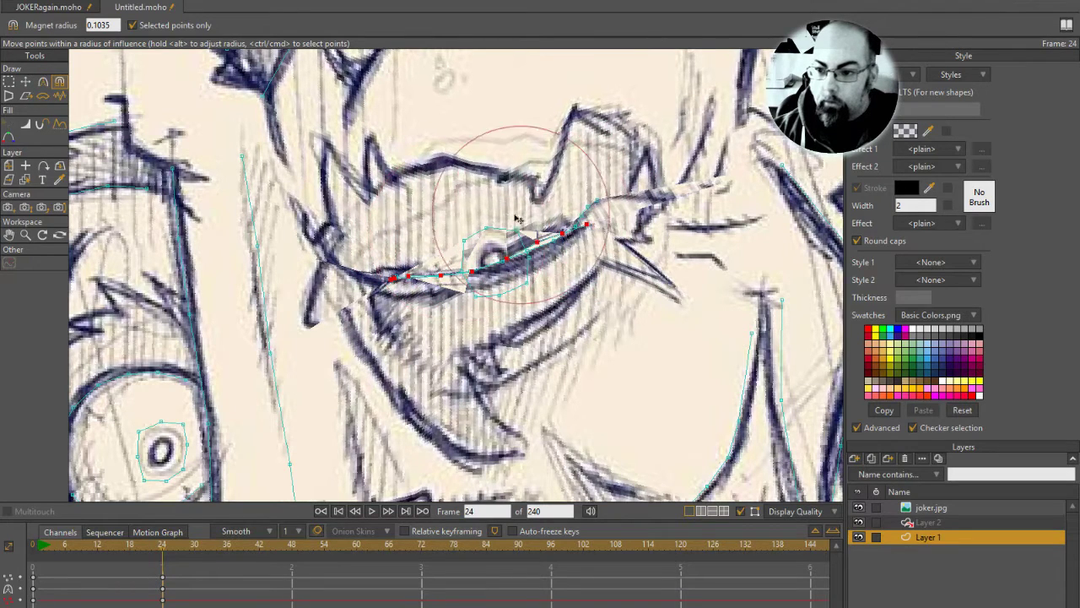
drag(519, 219, 629, 211)
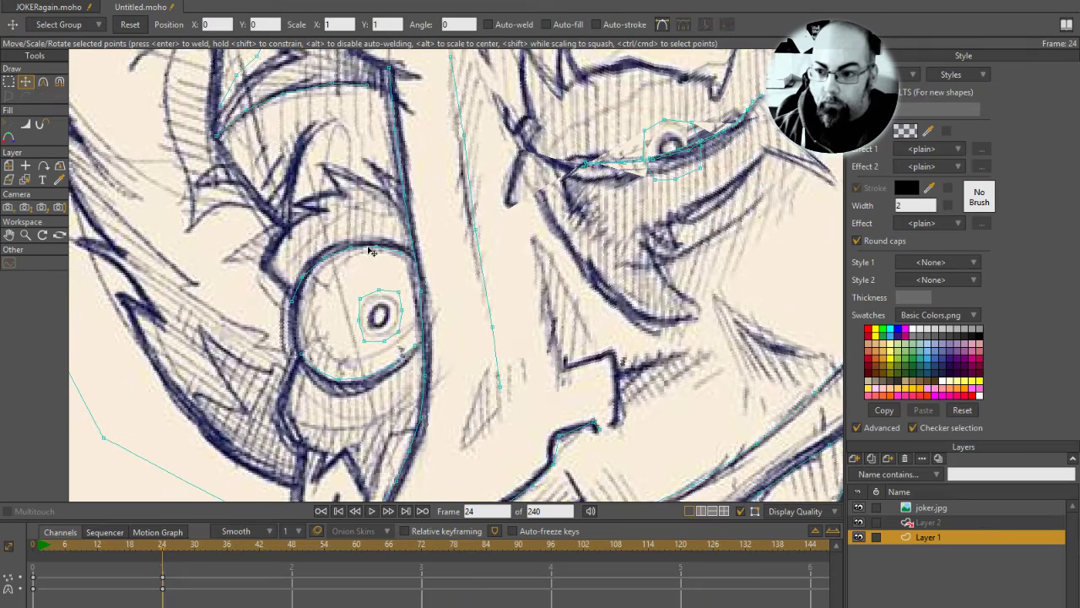
Pull the smaller eye's upper lid points down over the pupil, then select Layer 2.
drag(368, 251, 398, 309)
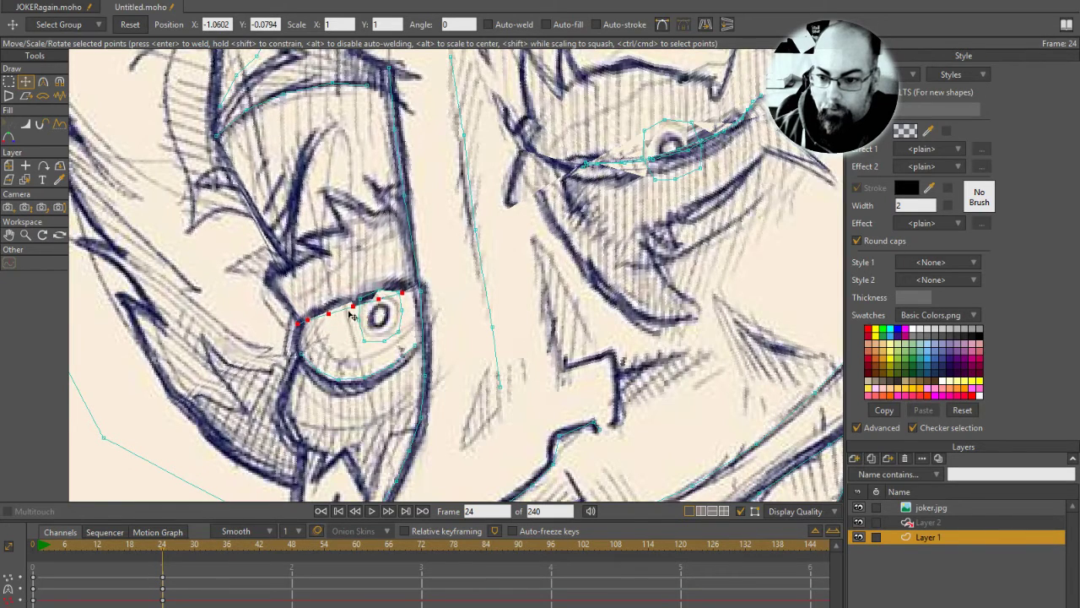
drag(352, 313, 324, 357)
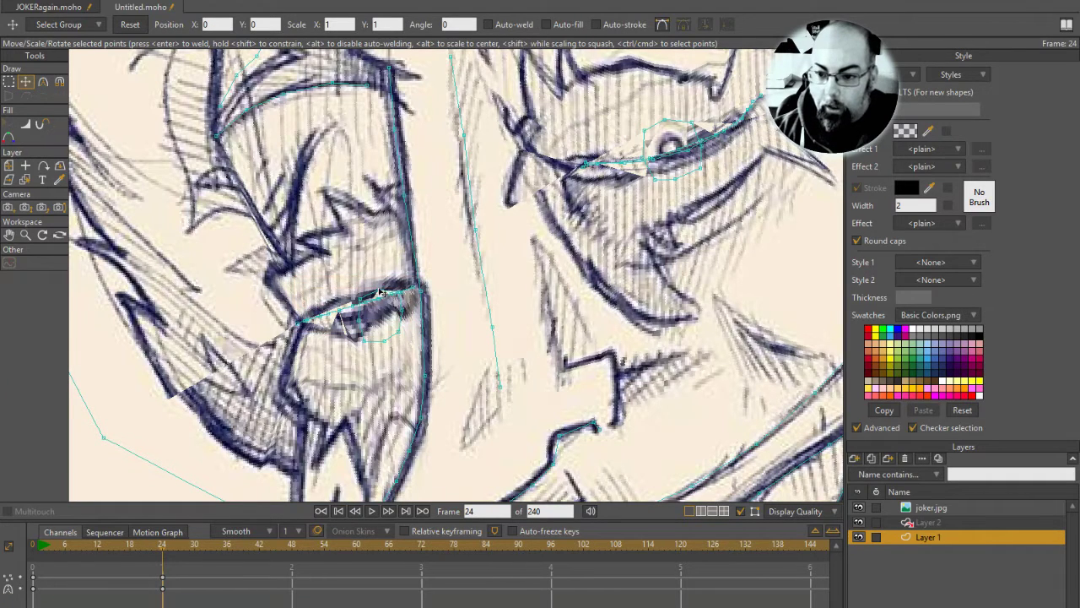
drag(380, 293, 363, 308)
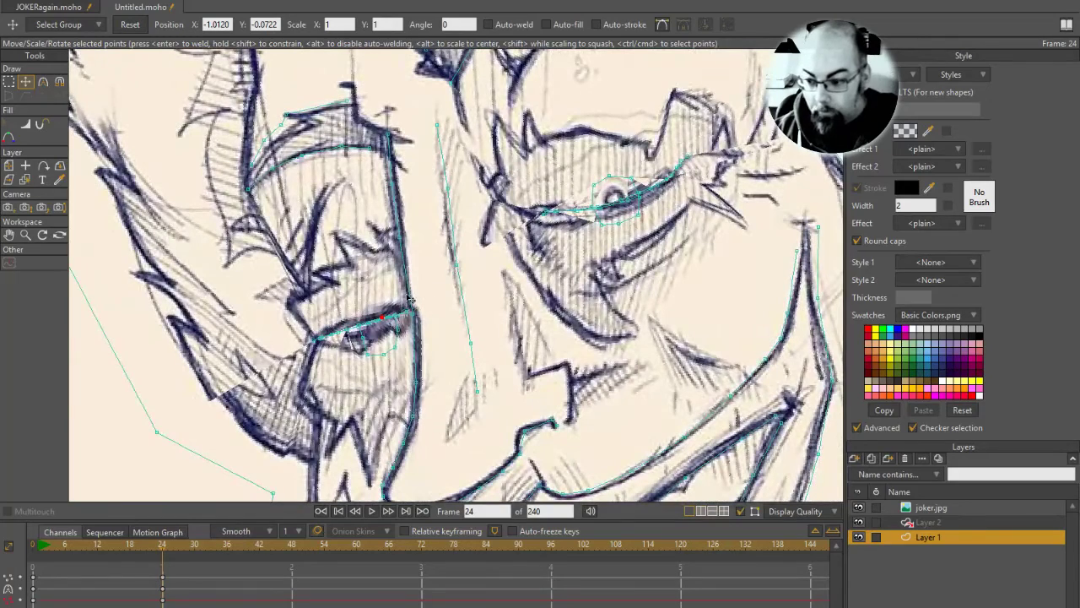
click(928, 522)
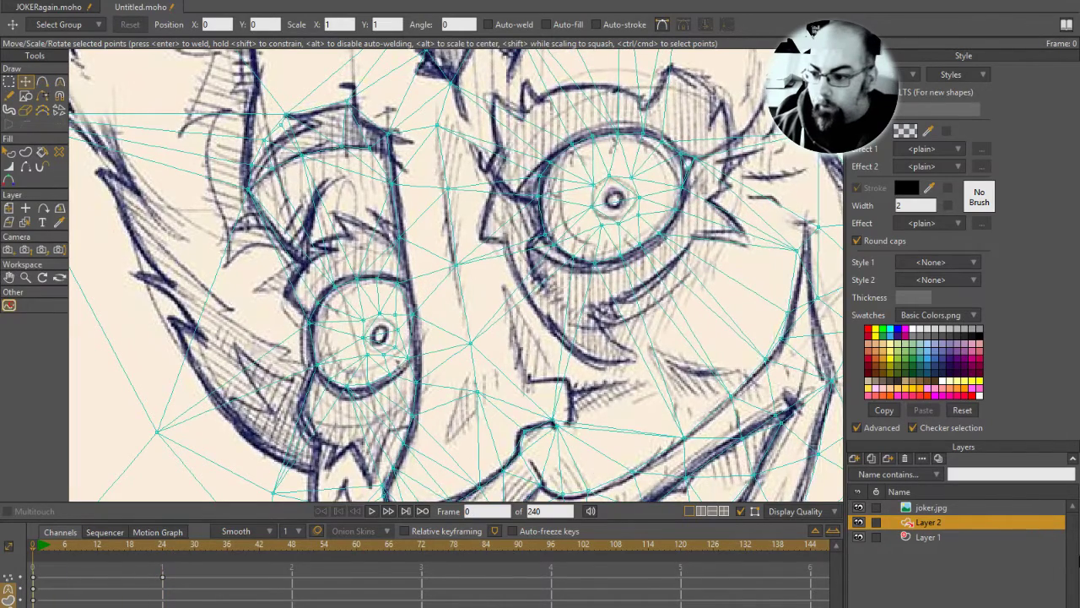
Hide joker.jpg, select the eye mesh triangles with Select Shape, and show joker.jpg again.
click(859, 507)
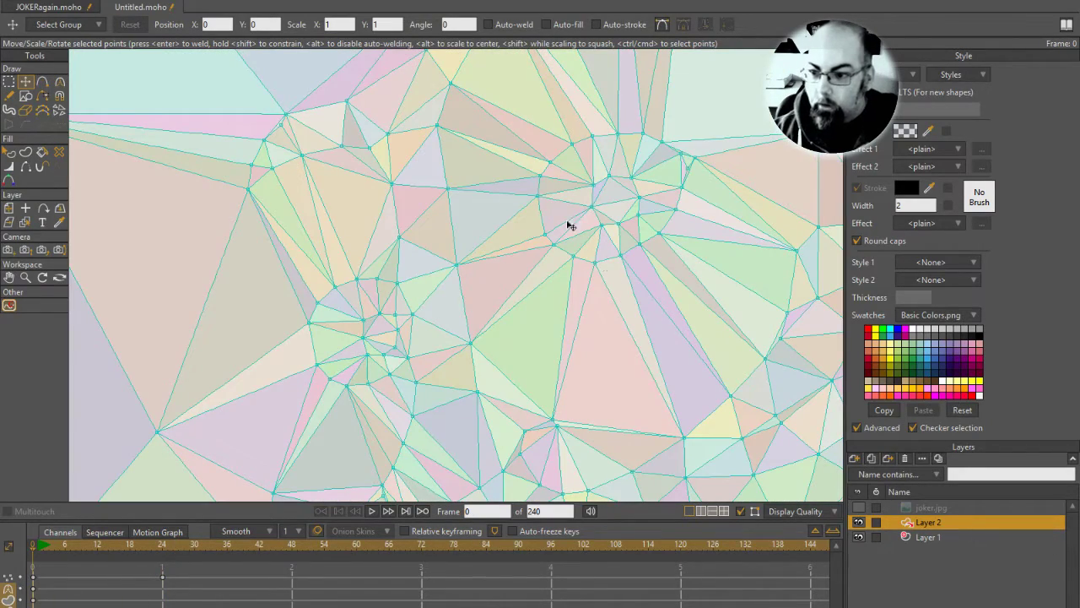
click(59, 95)
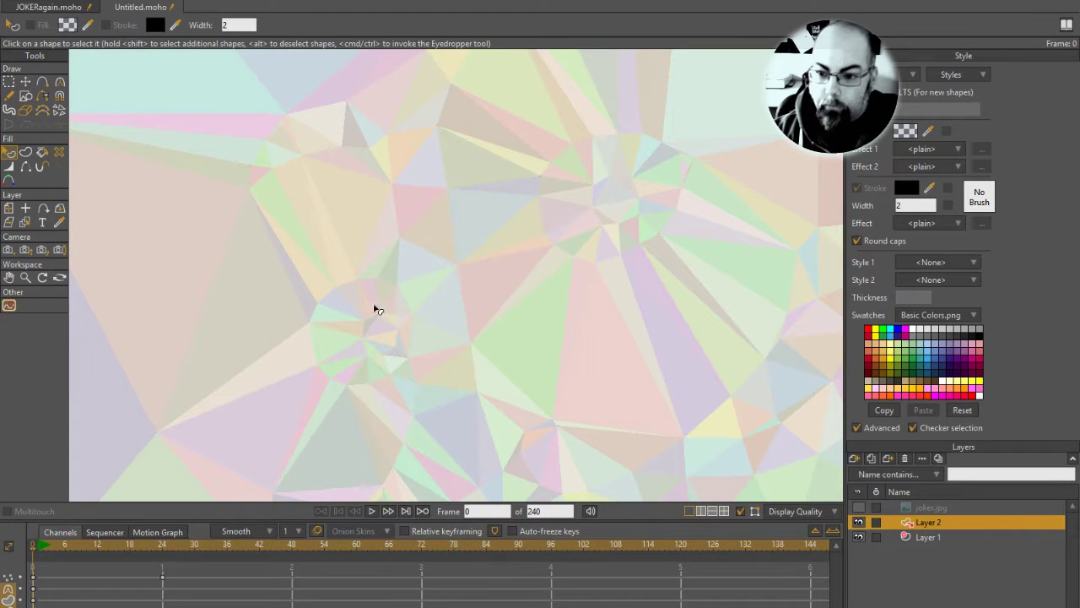
click(363, 303)
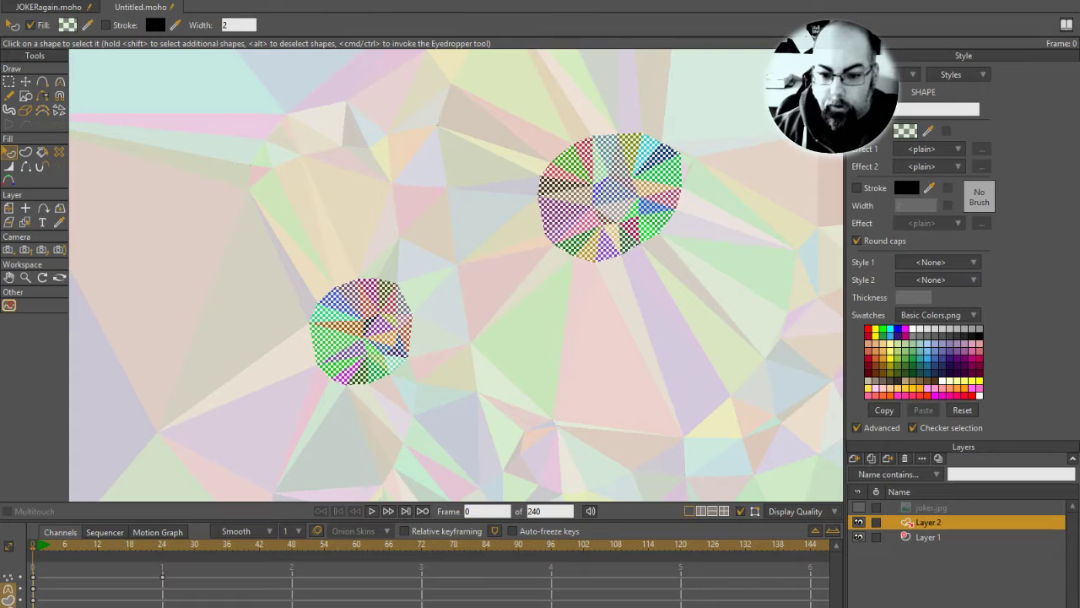
click(372, 511)
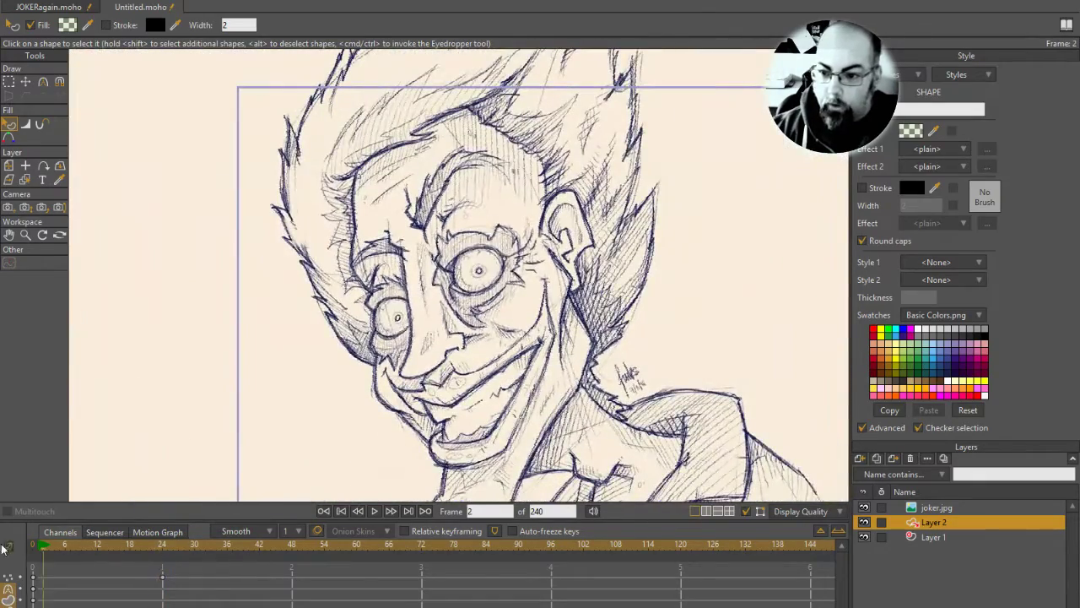
Scrub the timeline to preview the eyes squinting shut.
click(184, 561)
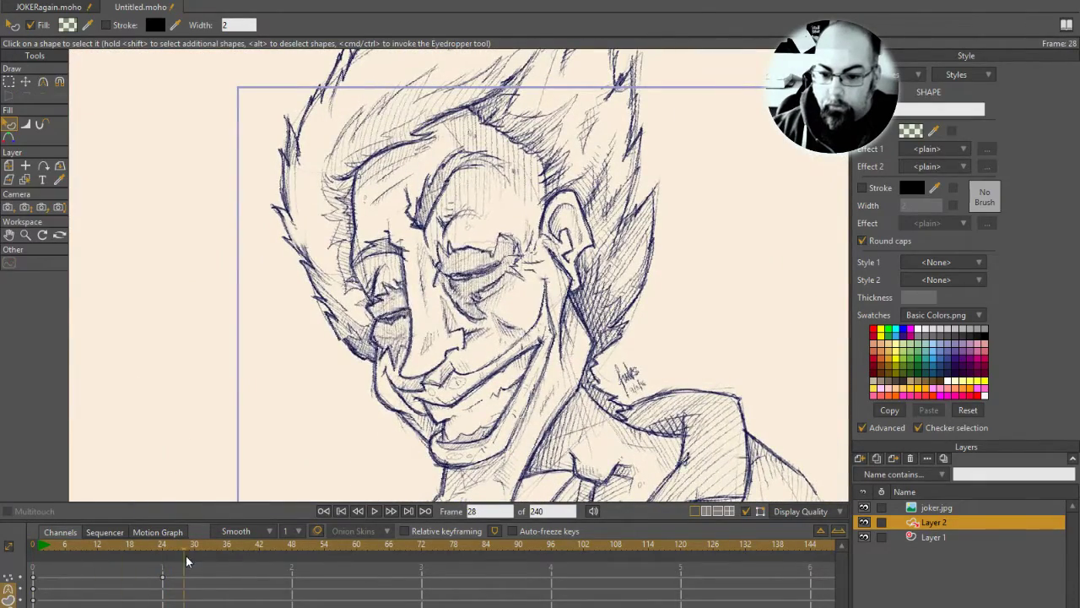
drag(185, 545, 167, 544)
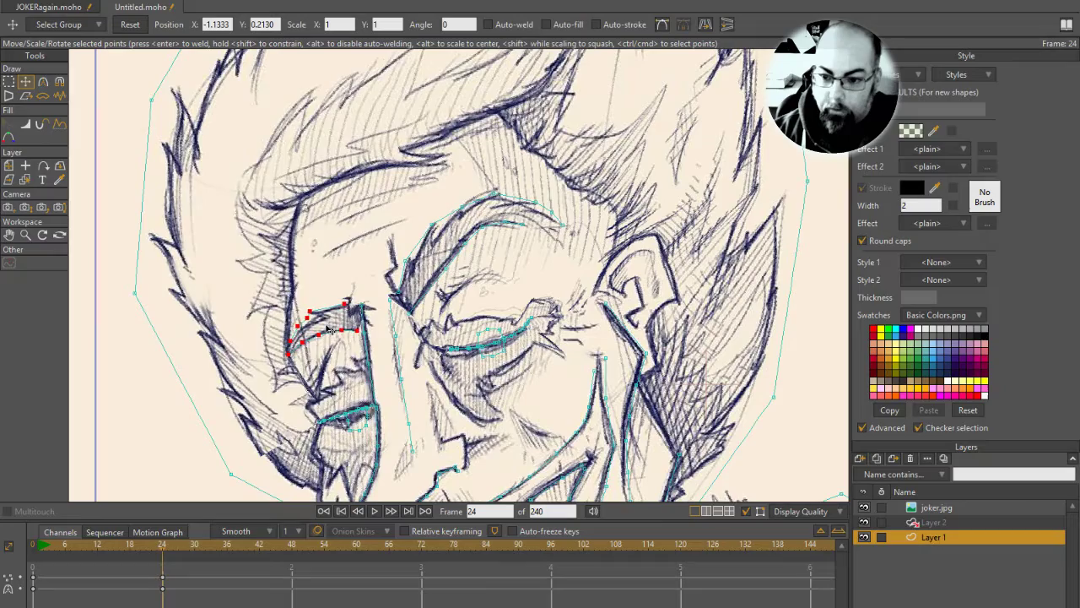
Lower the brow points above the smaller eye at frame 24.
drag(325, 329, 334, 336)
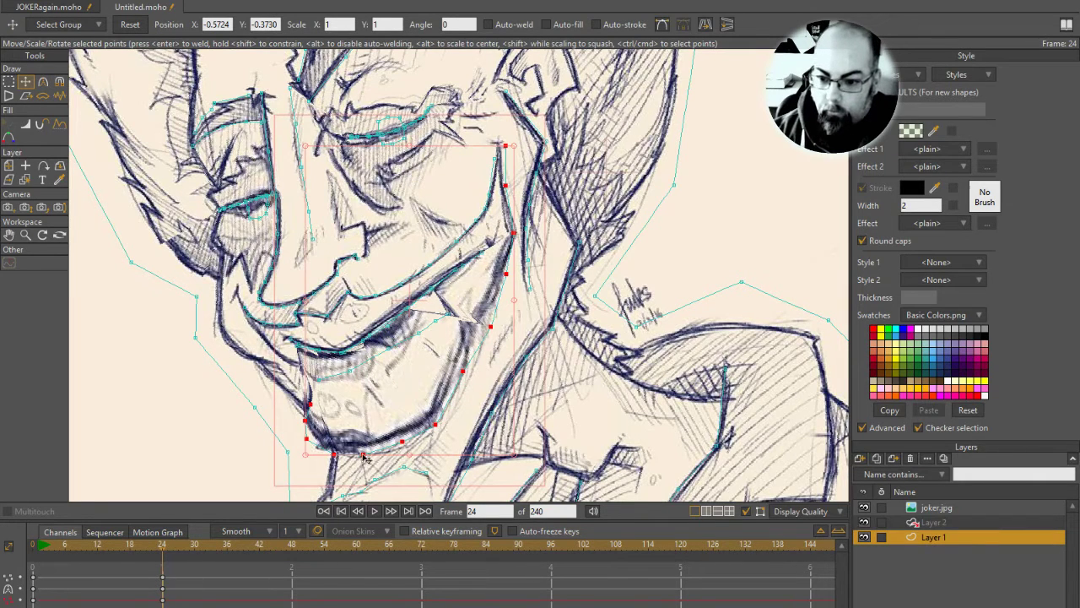
Raise the chin and lower mouth contour, then smooth the mouth-corner bend with Magnet.
drag(362, 455, 413, 379)
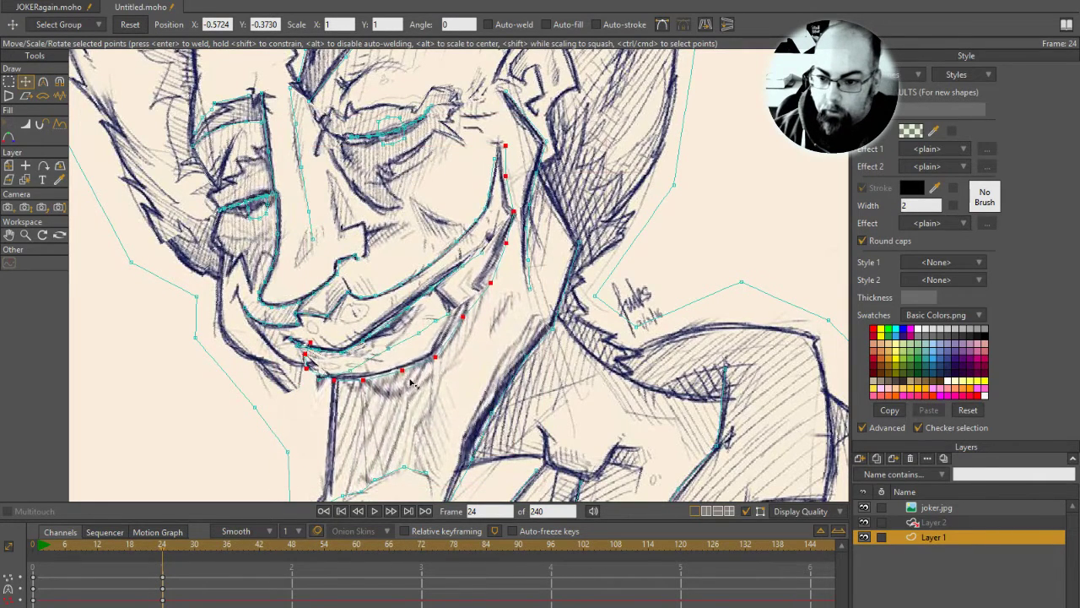
drag(414, 380, 431, 375)
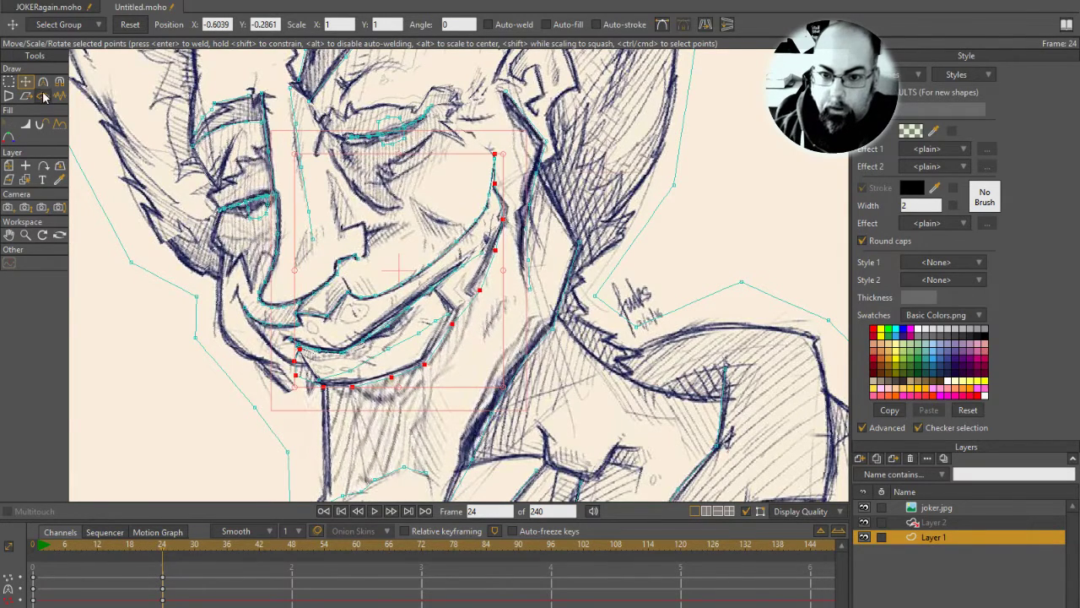
click(59, 82)
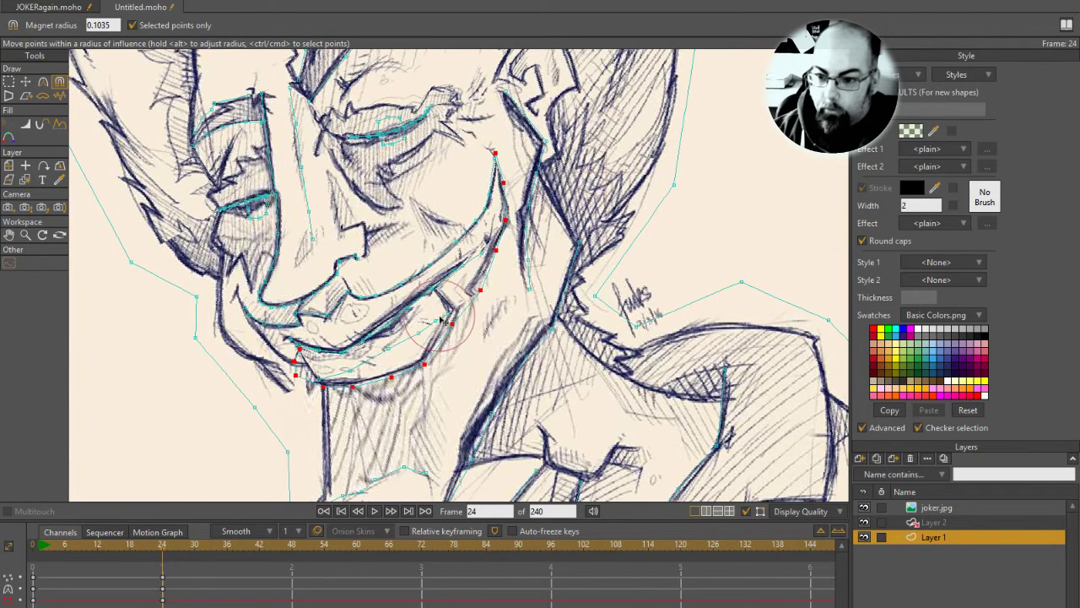
drag(443, 320, 354, 384)
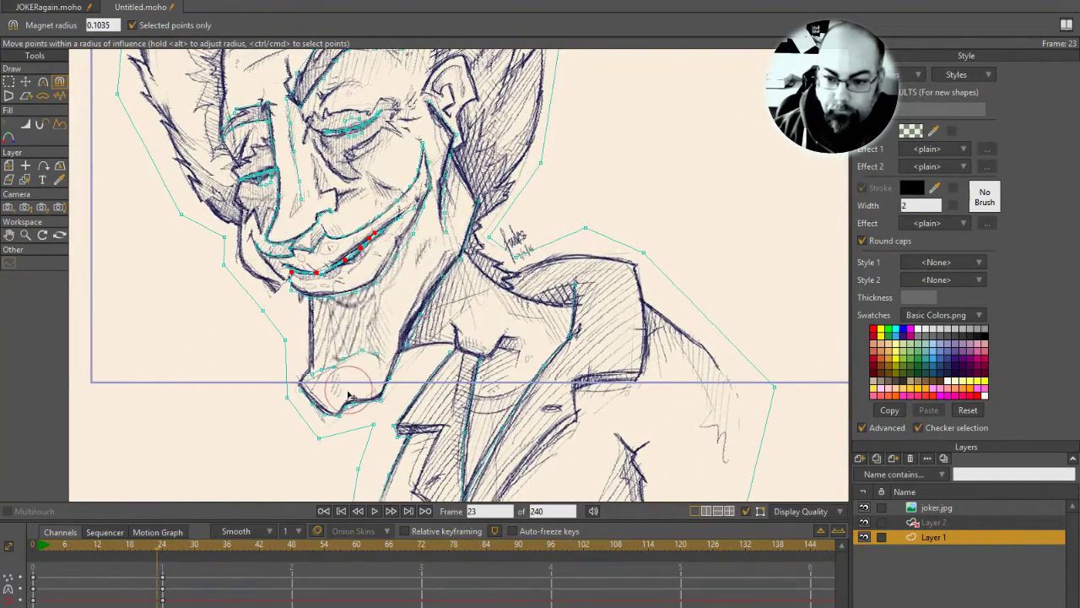
click(26, 82)
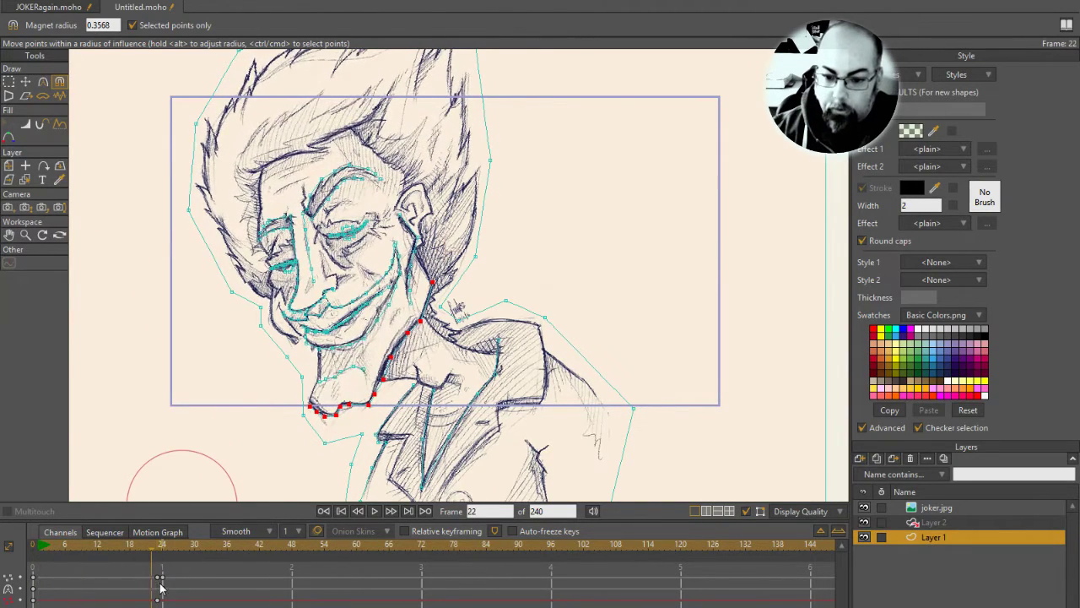
click(341, 510)
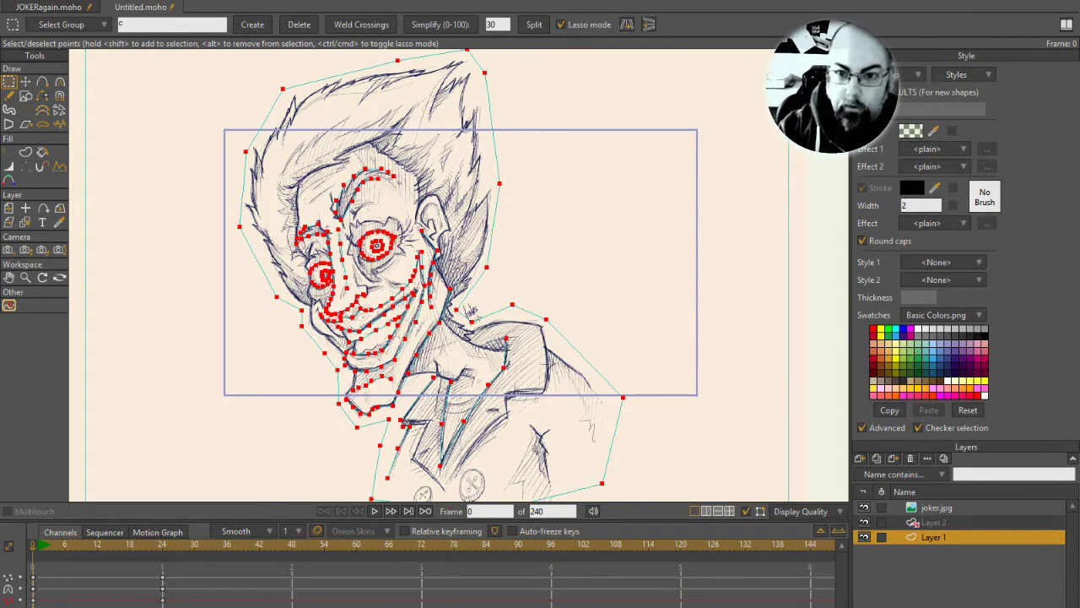
Name the new point group 'contour'.
text(ontour)
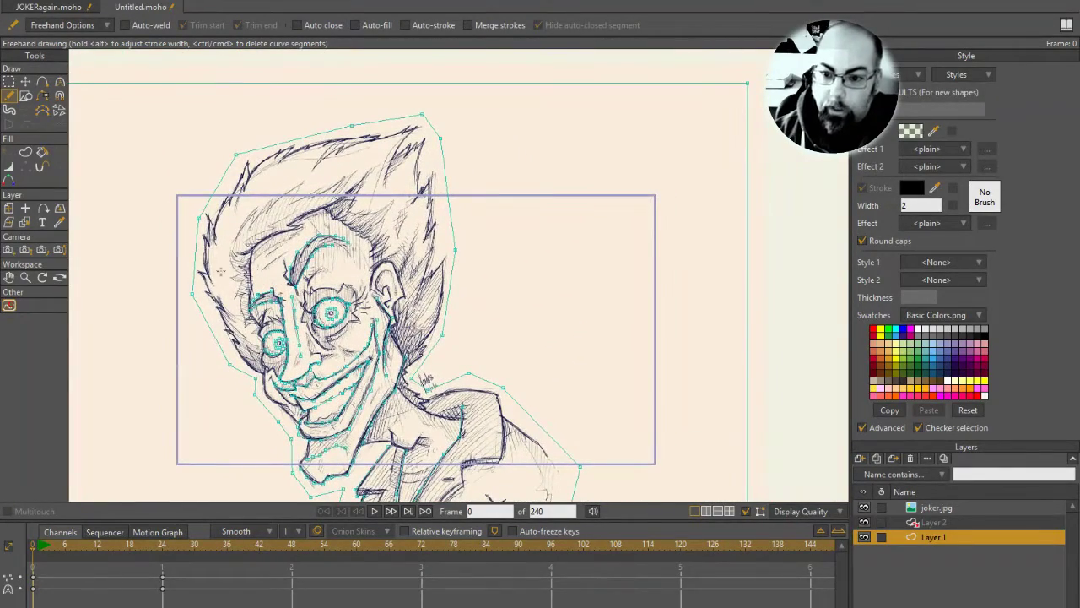
Draw freehand mesh strokes across the left hair and beside the left eye.
drag(237, 261, 245, 346)
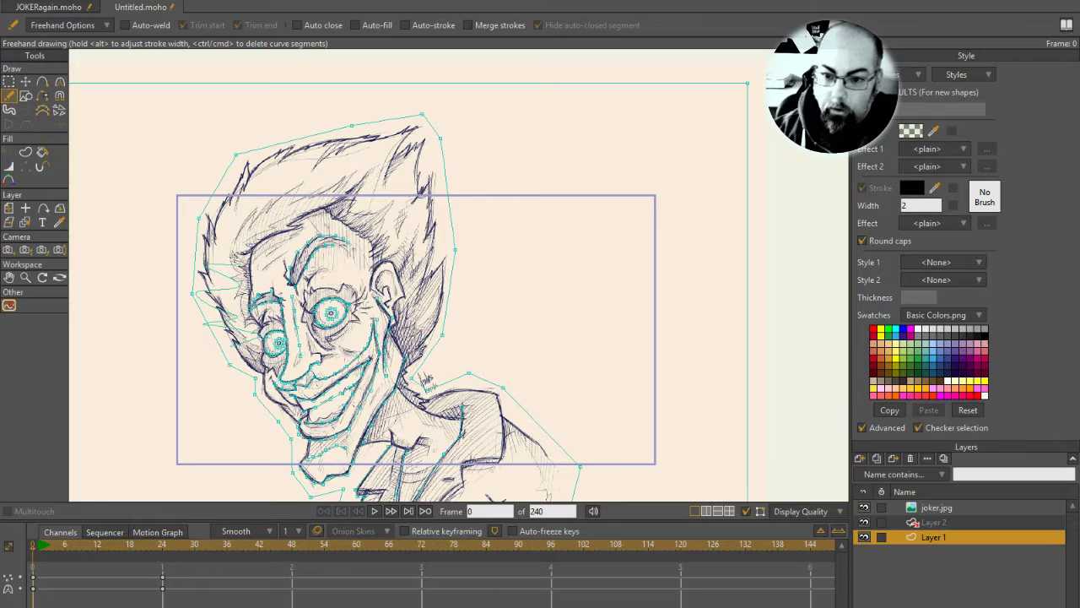
drag(215, 270, 245, 346)
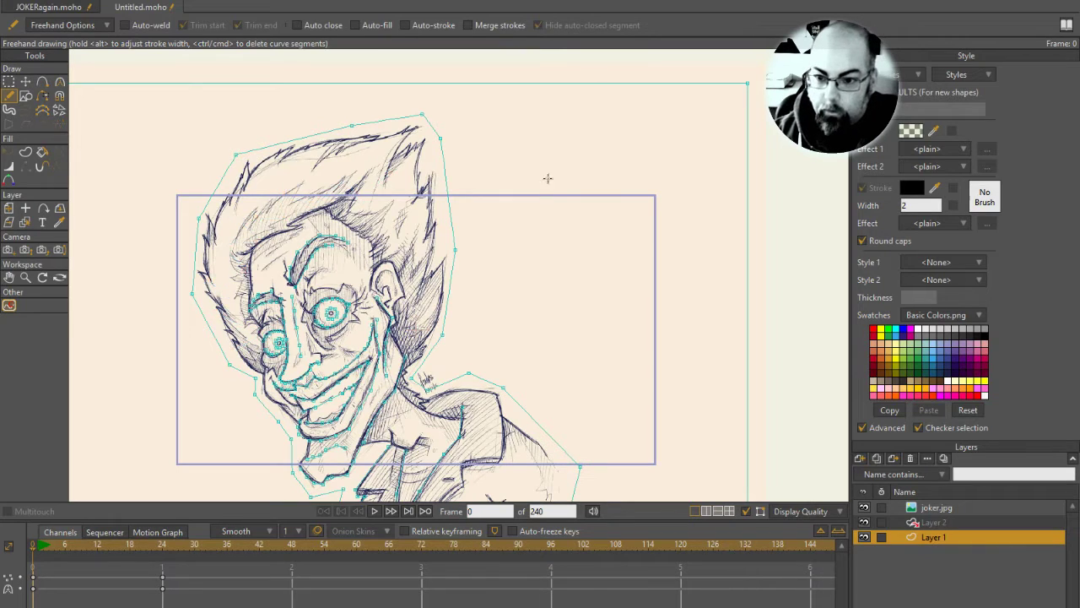
mouse_move(619, 272)
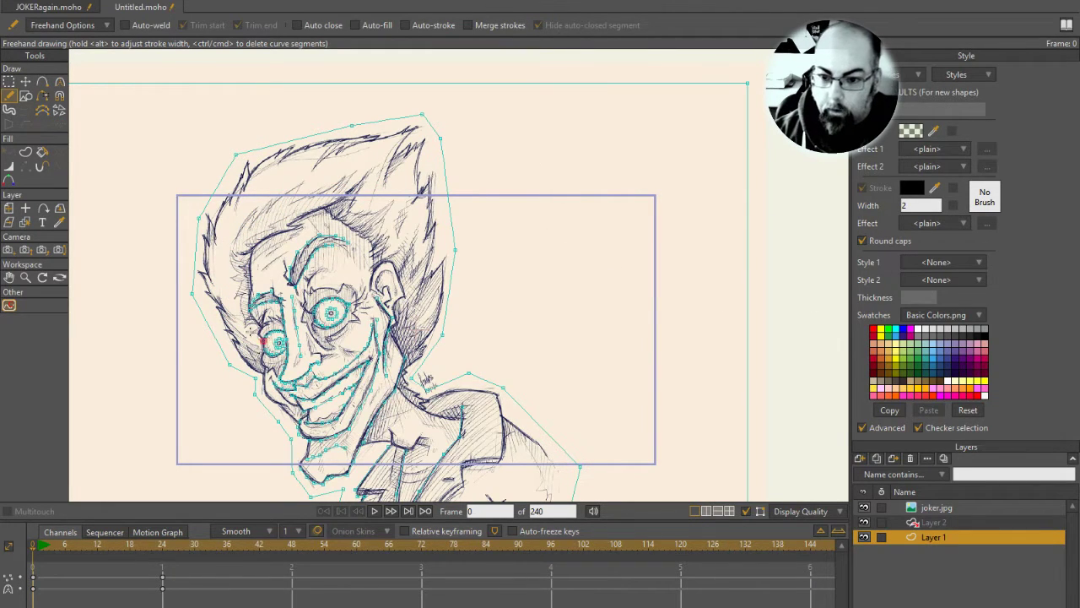
drag(232, 194, 253, 337)
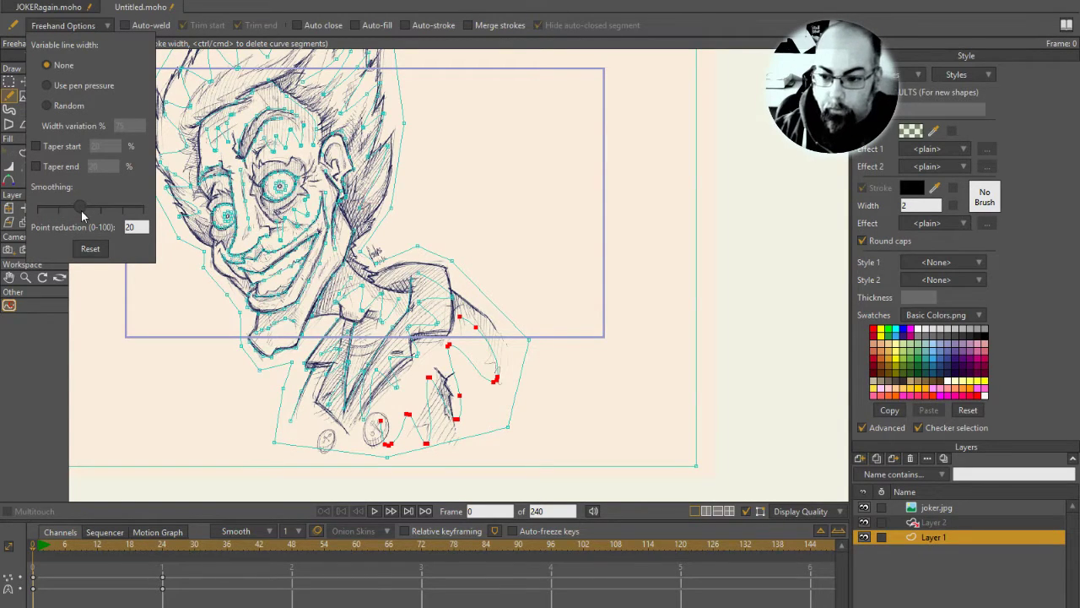
mouse_move(50, 215)
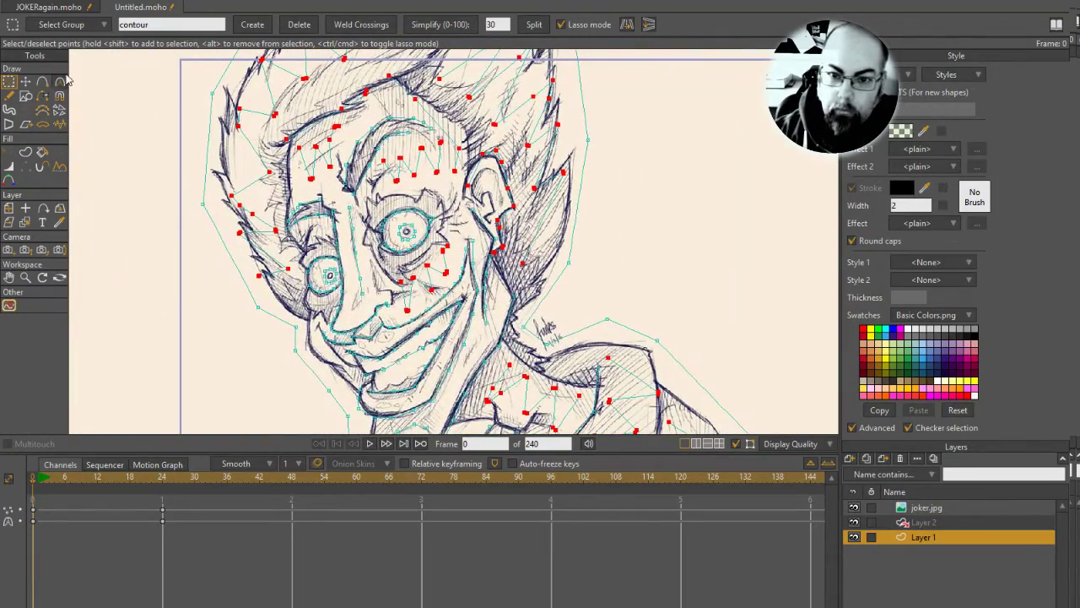
Return to the Freehand tool for extra mesh strokes around the left eye.
click(9, 95)
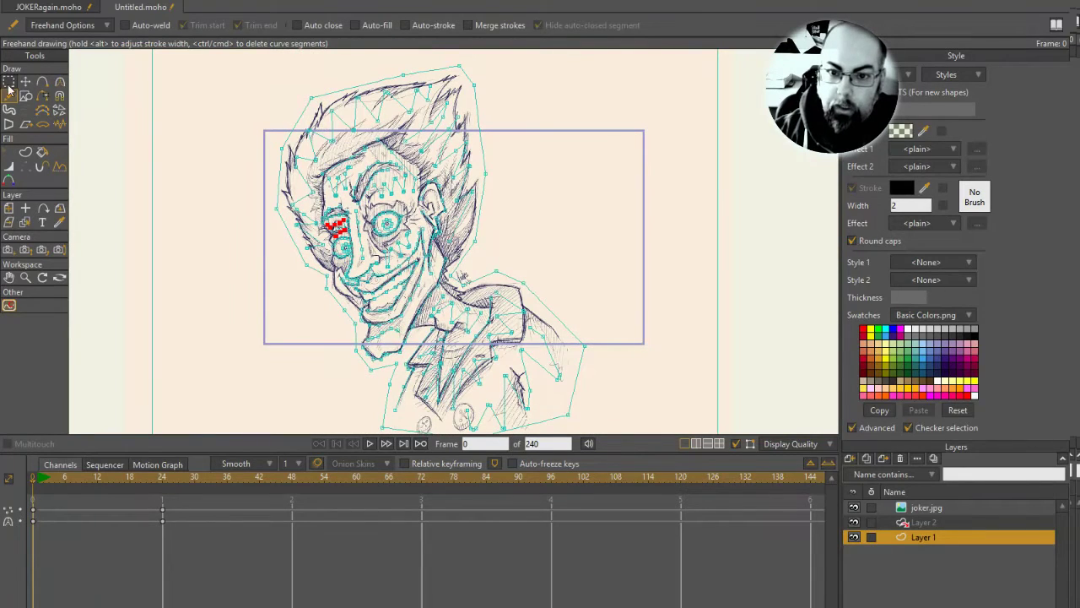
click(9, 82)
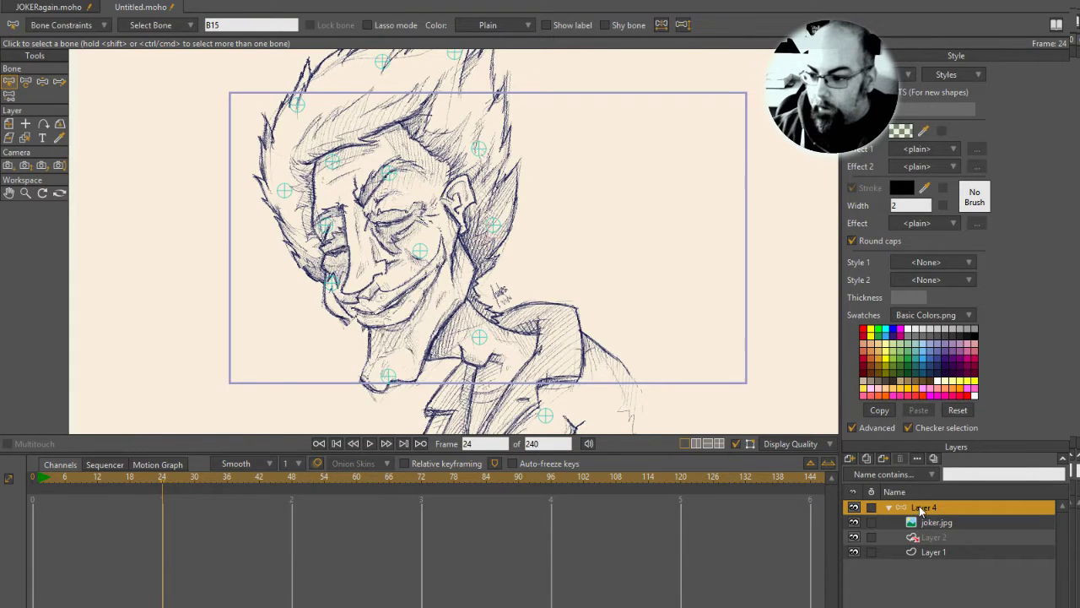
Select the bone layer and drag the pin bone near the eye as a test.
click(420, 251)
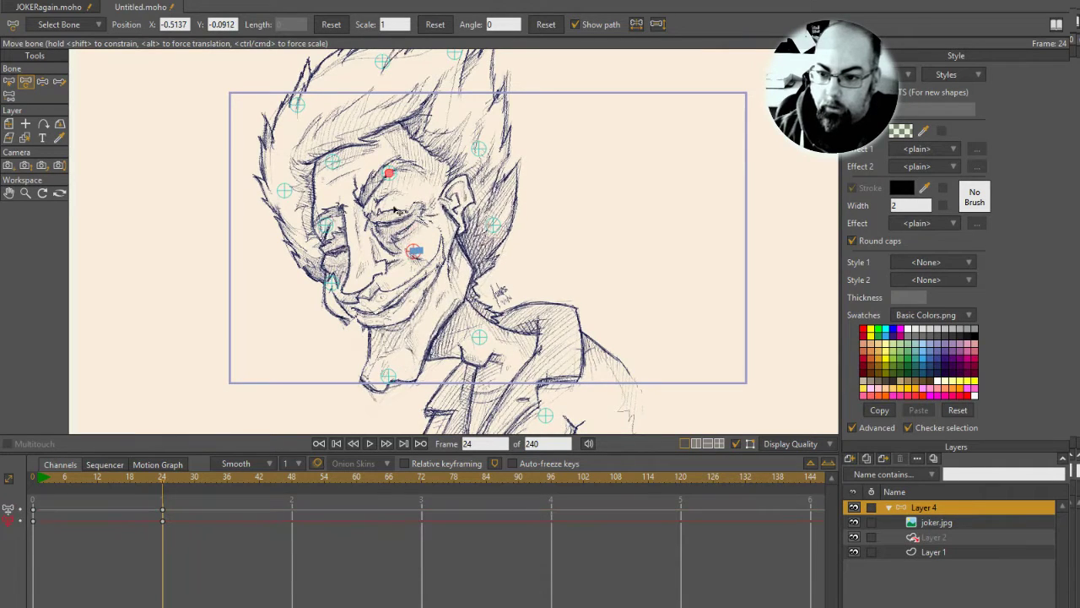
drag(388, 174, 333, 161)
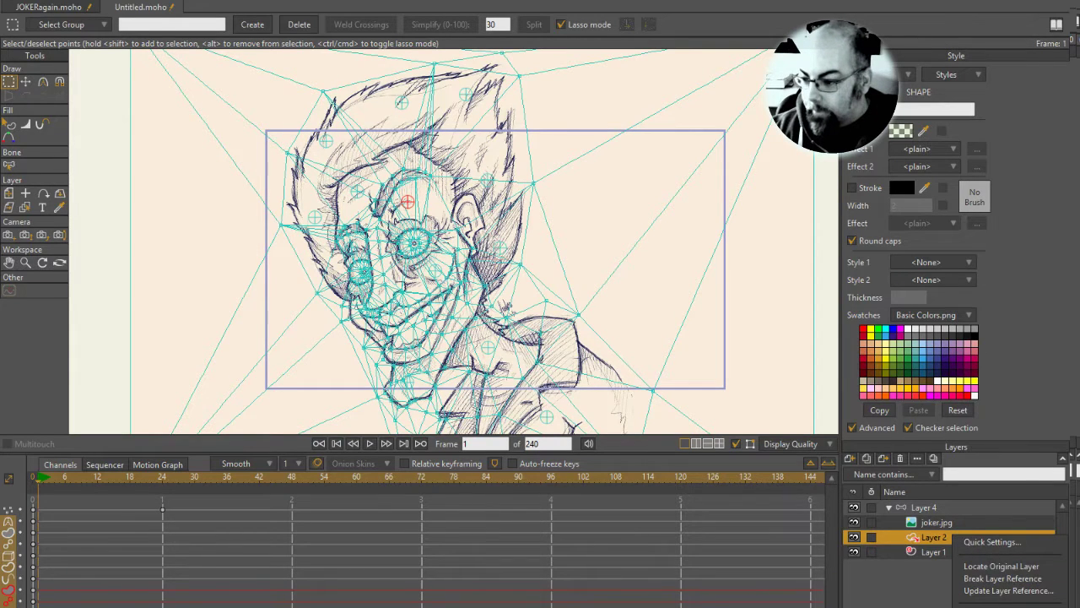
Update Layer 2 from its original reference, then re-triangulate it into a 3D mesh.
click(1009, 589)
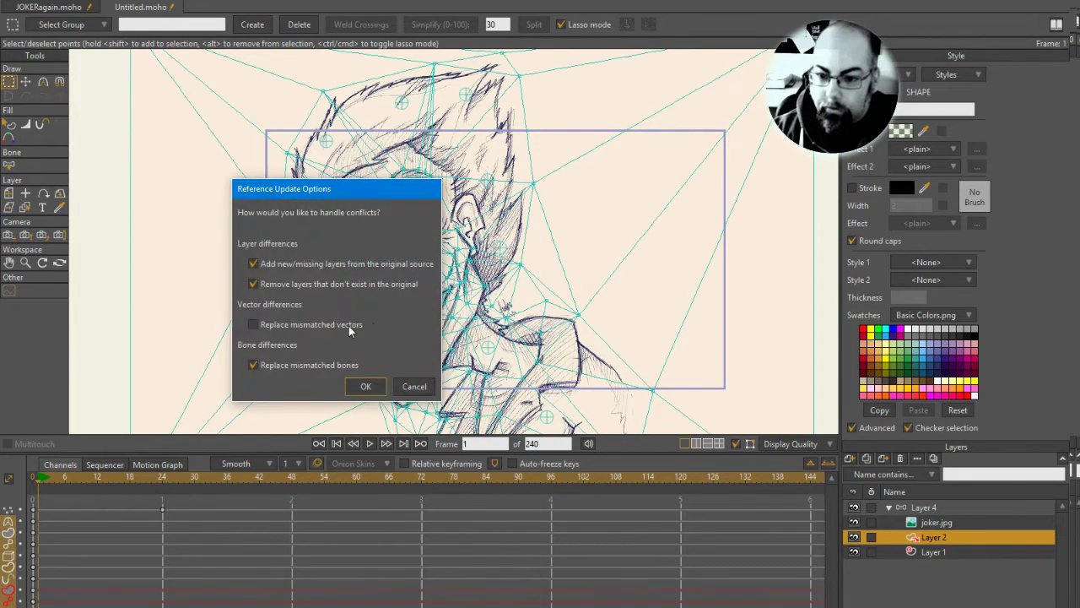
click(365, 385)
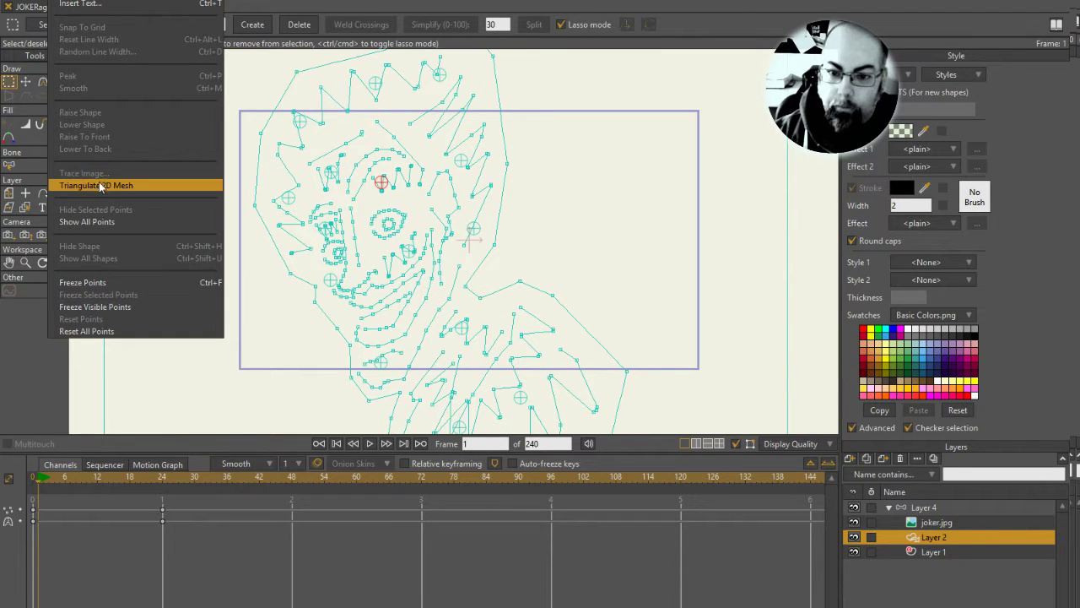
click(95, 184)
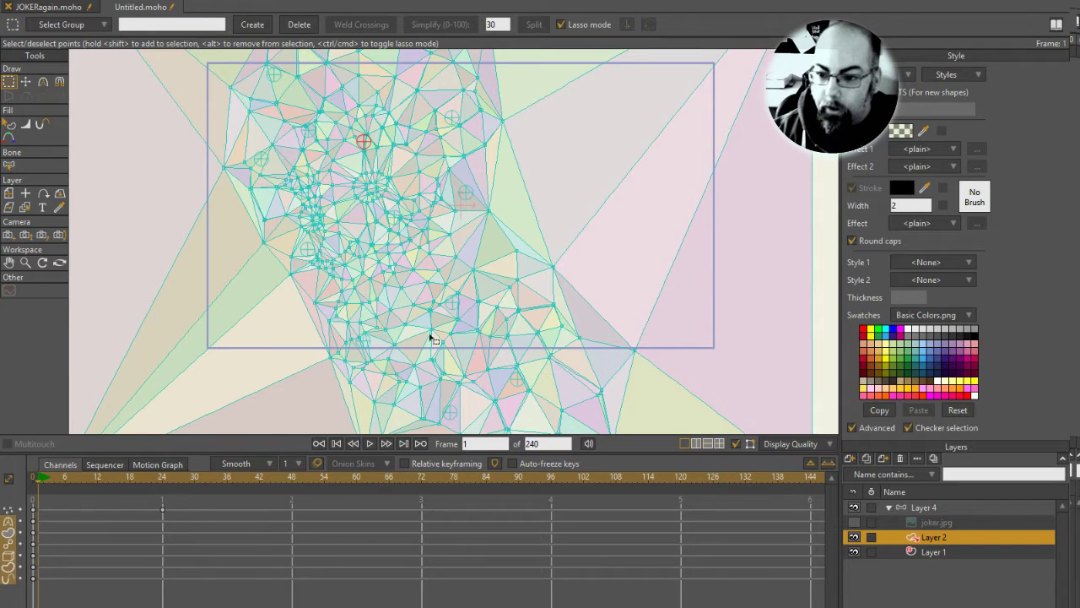
mouse_move(284, 158)
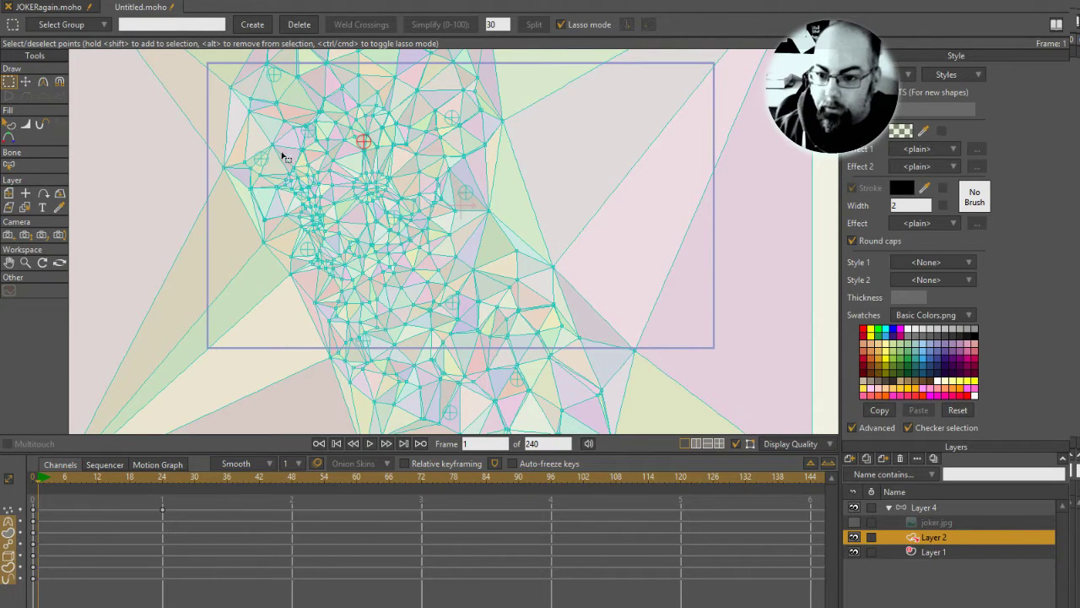
mouse_move(352, 233)
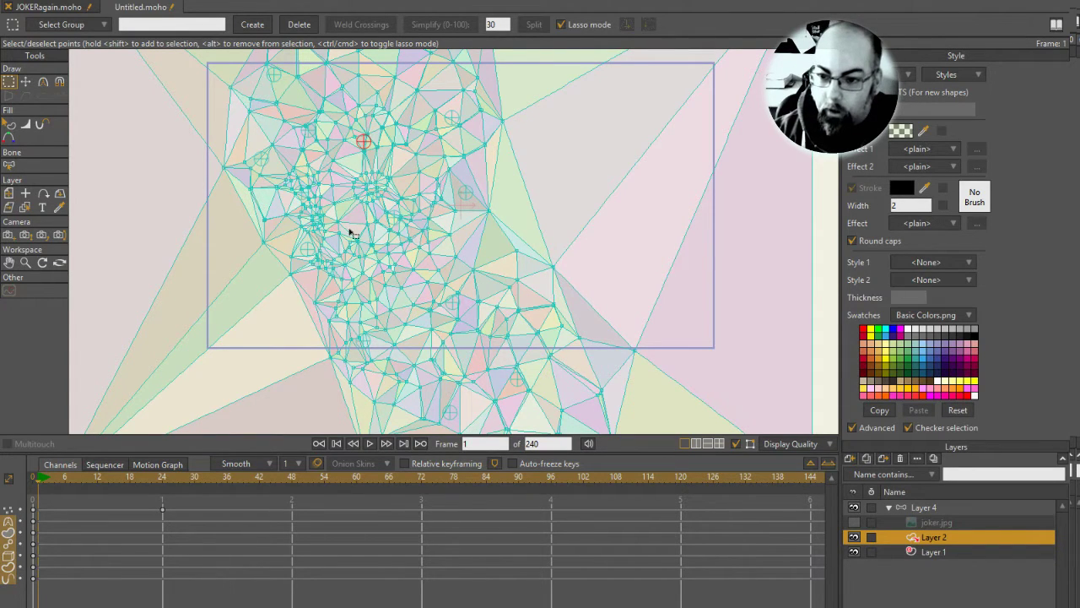
click(854, 521)
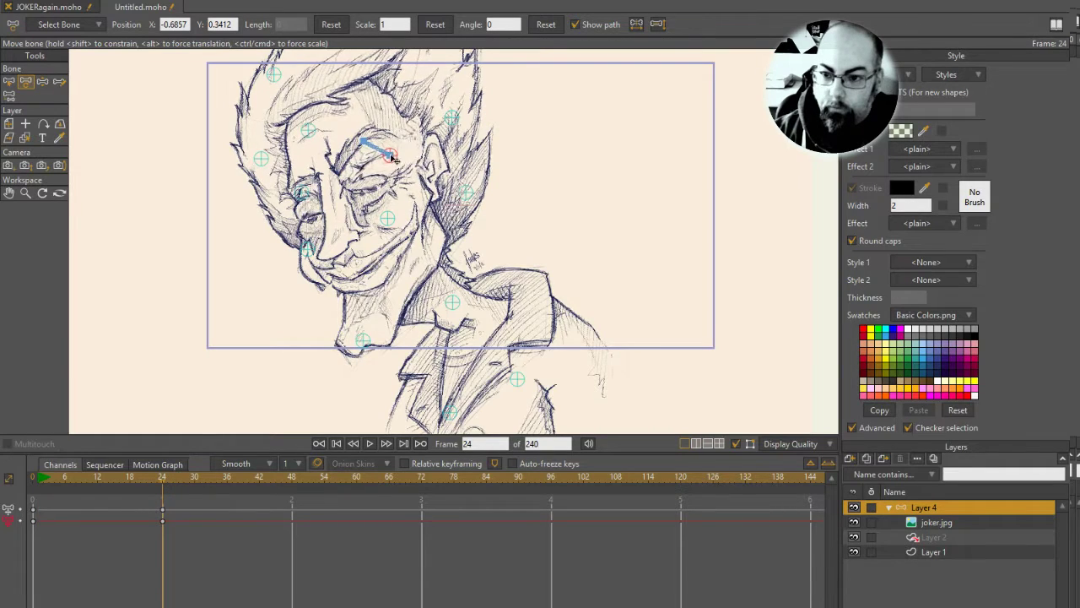
At frame 24, drag the eye and forehead pin bones to bend the face.
drag(388, 157, 304, 194)
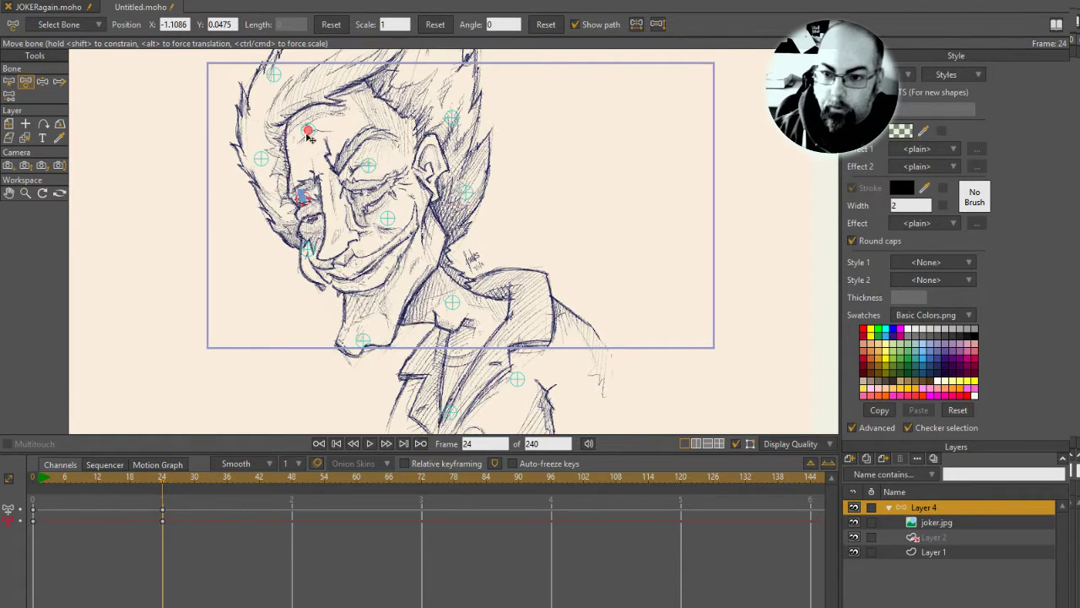
drag(308, 131, 276, 74)
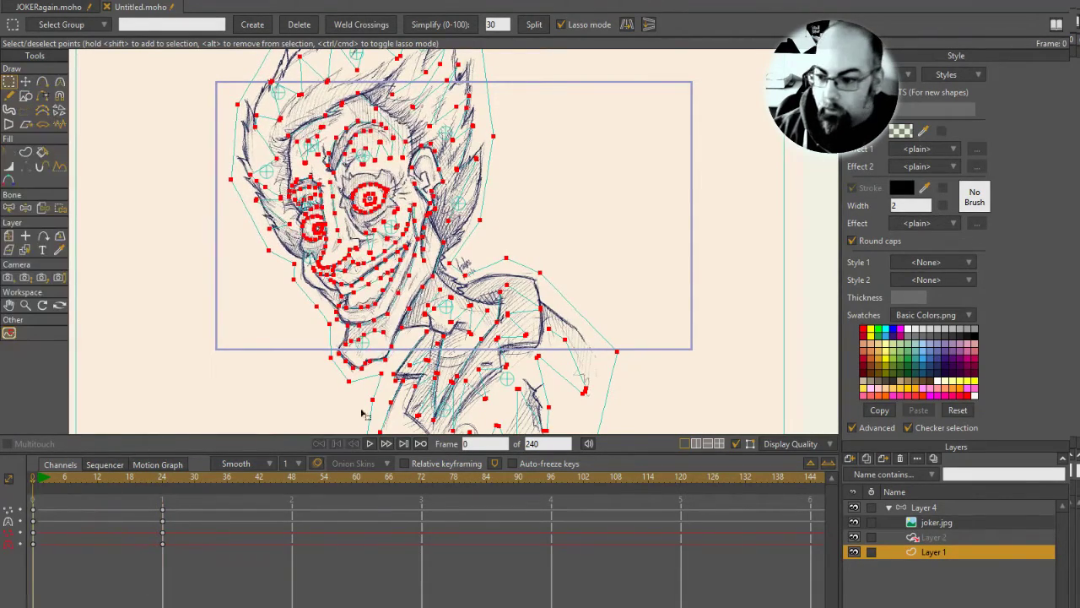
Update Layer 2's reference, replacing mismatched vectors, and triangulate it into a 2D mesh.
right_click(934, 537)
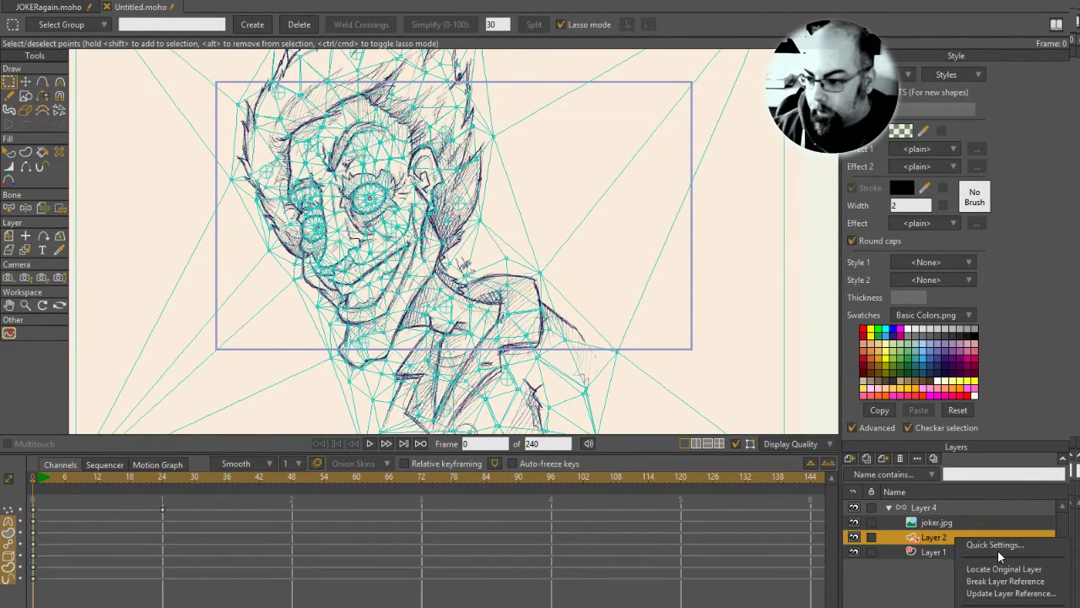
click(1010, 593)
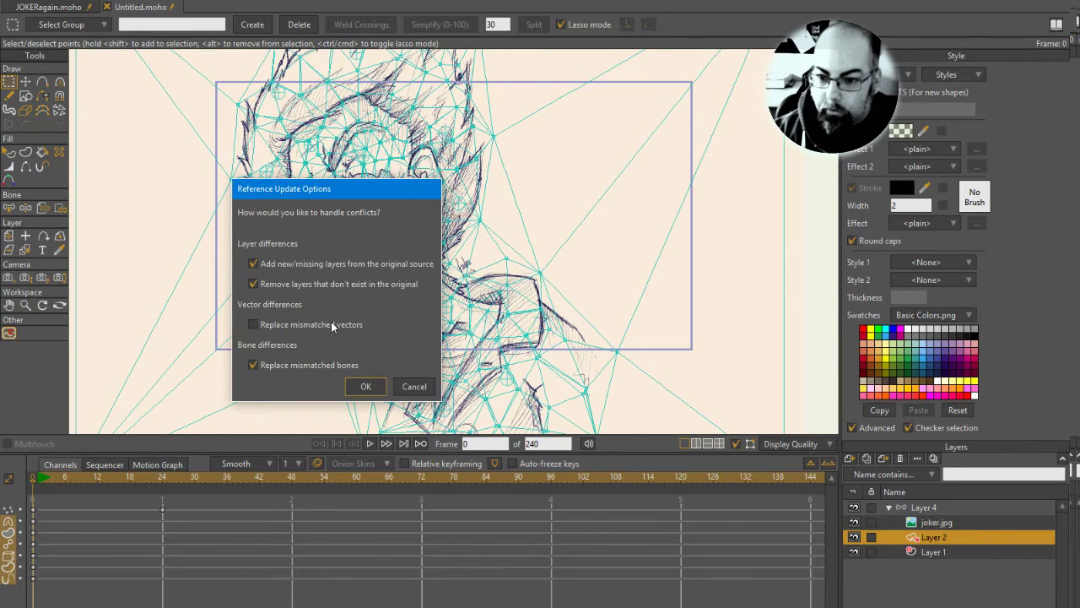
click(366, 385)
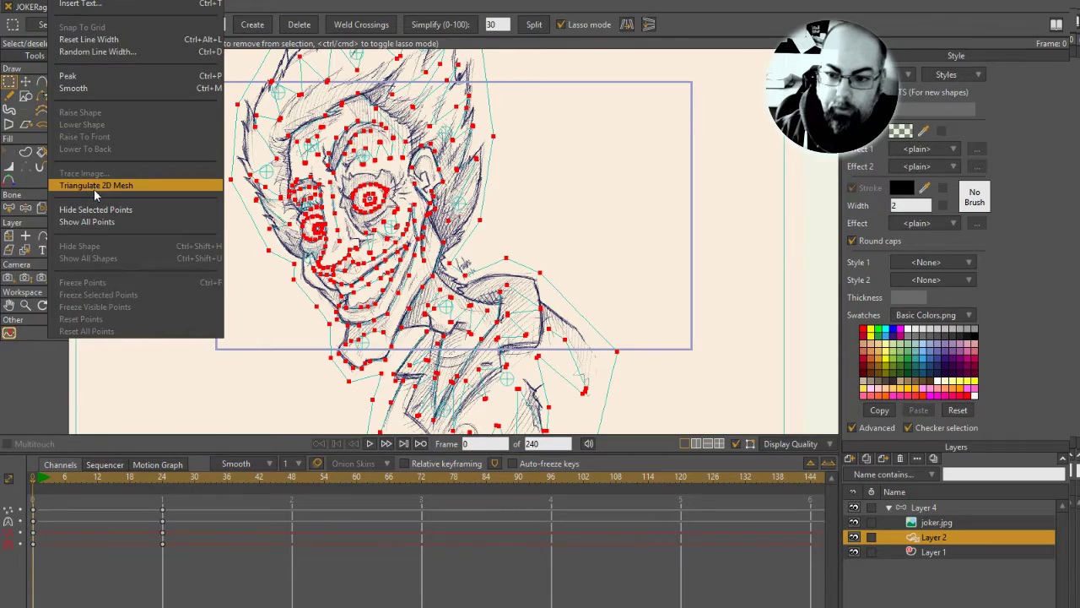
click(95, 184)
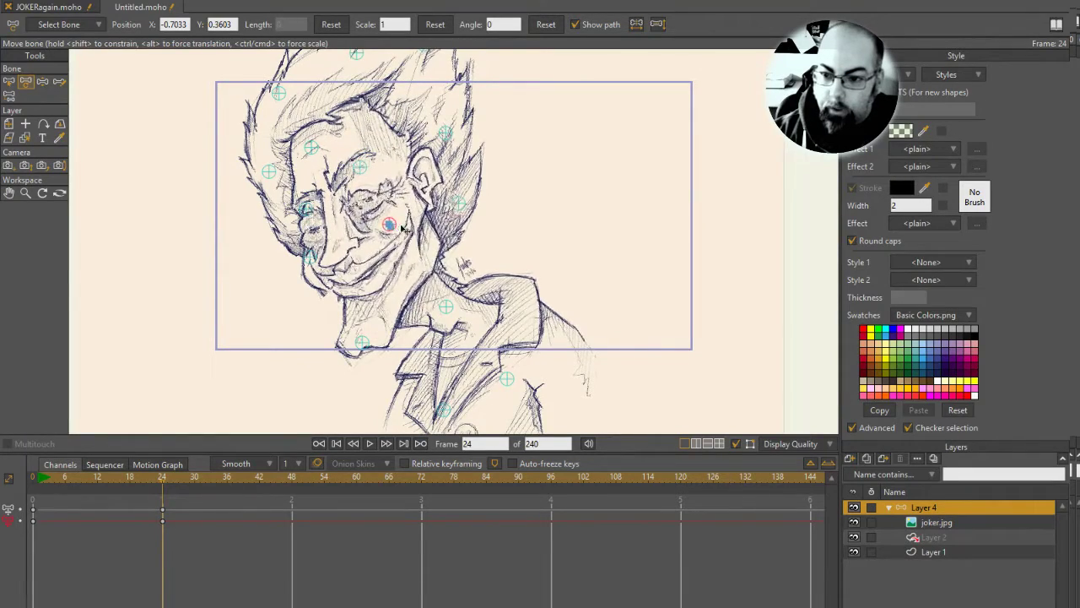
At frame 24, drag the cheek and hair pin bones to tilt the head and face.
drag(388, 223, 390, 228)
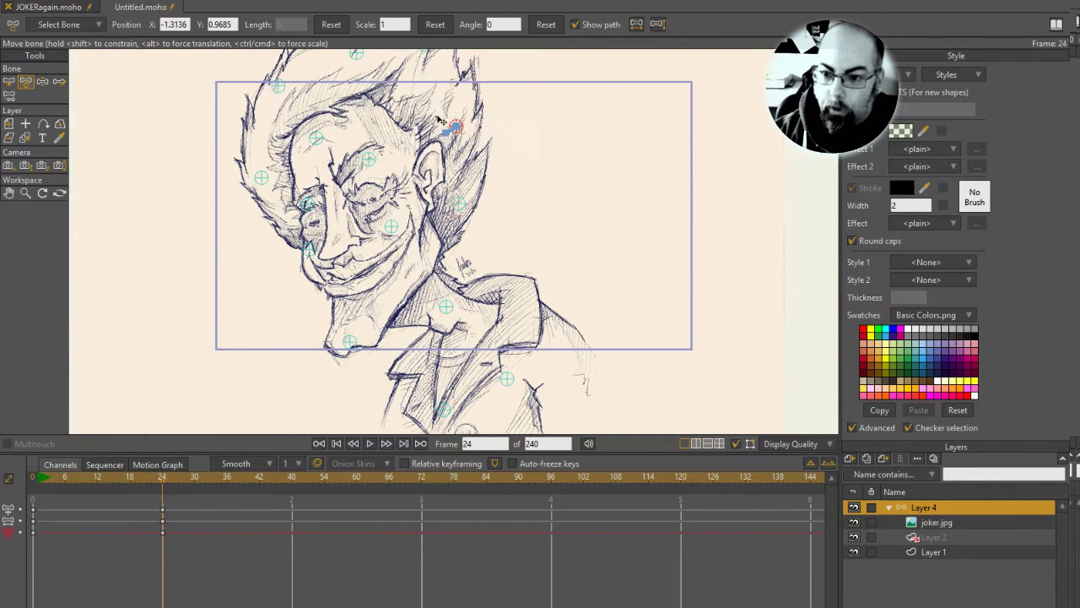
drag(456, 126, 450, 305)
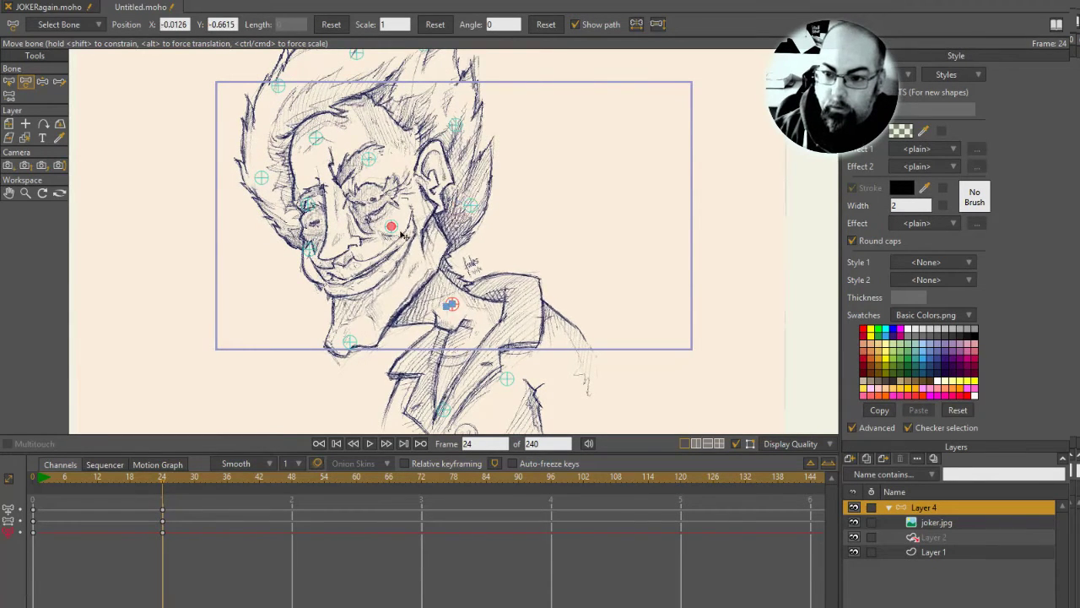
drag(390, 226, 368, 165)
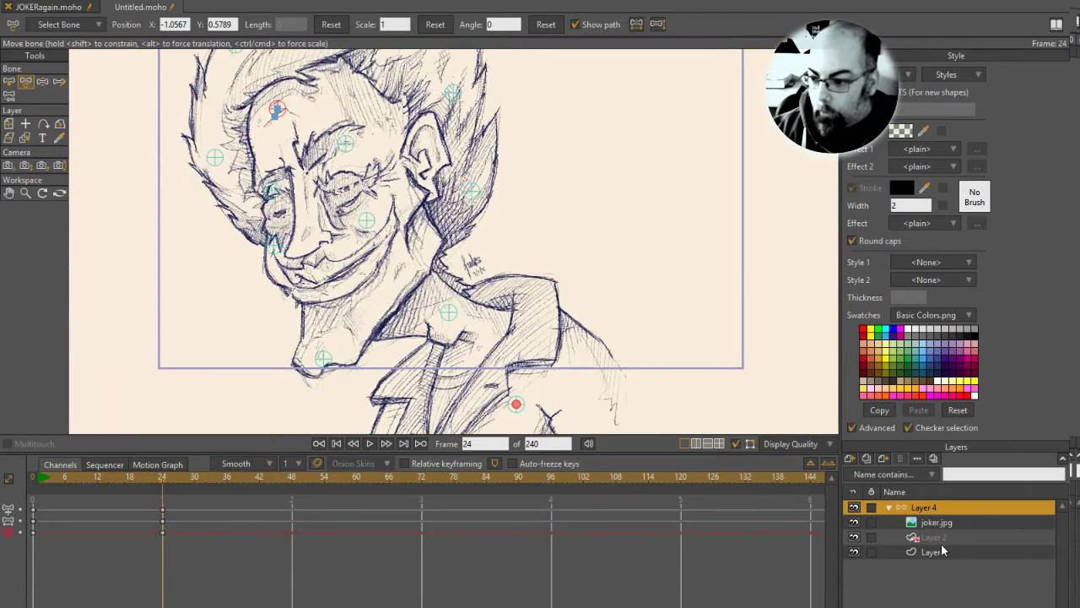
click(931, 551)
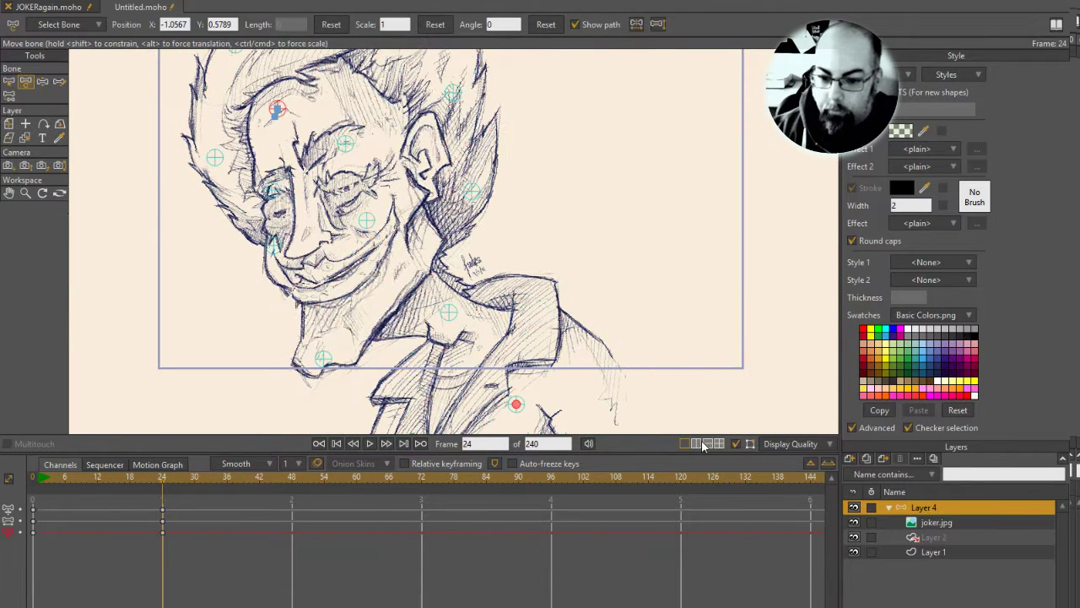
Make Layer 1 active so its contour points show over the warped sketch.
click(934, 551)
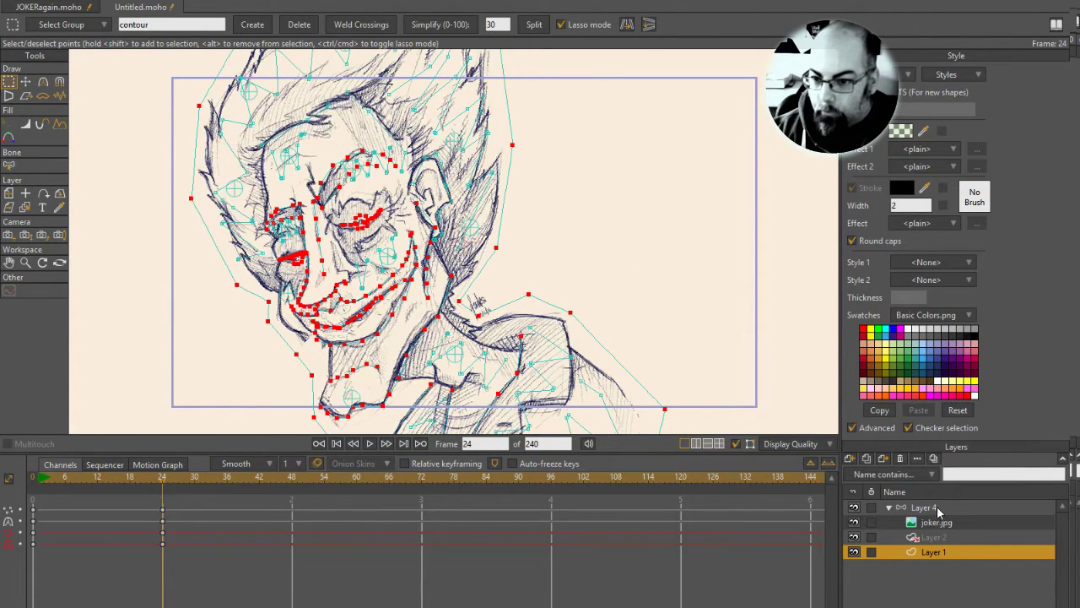
Select Layer 2 and update it from its original, confirming the update options.
click(933, 536)
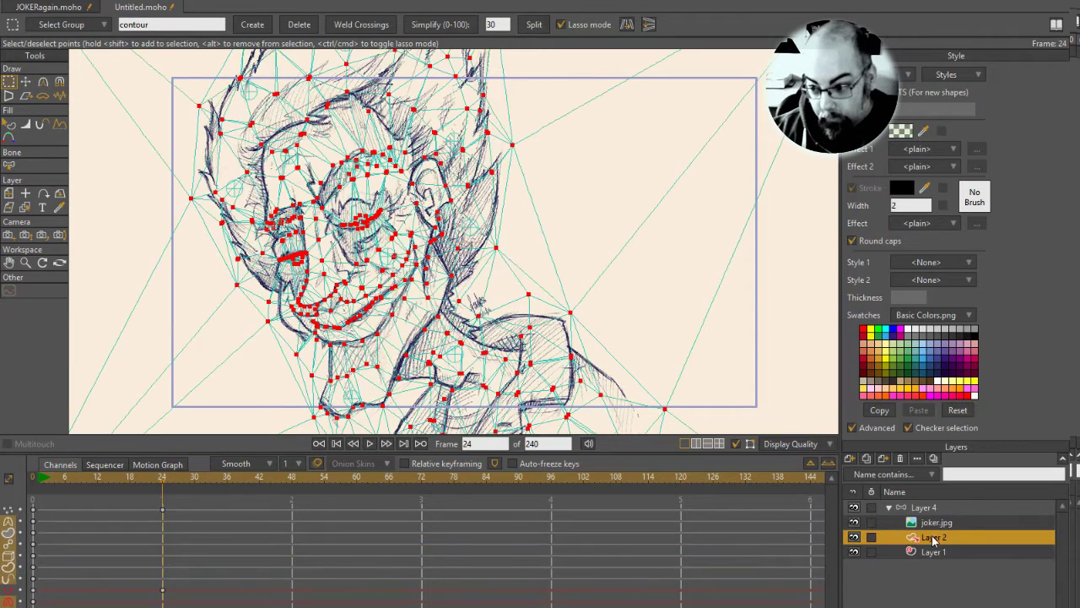
right_click(933, 536)
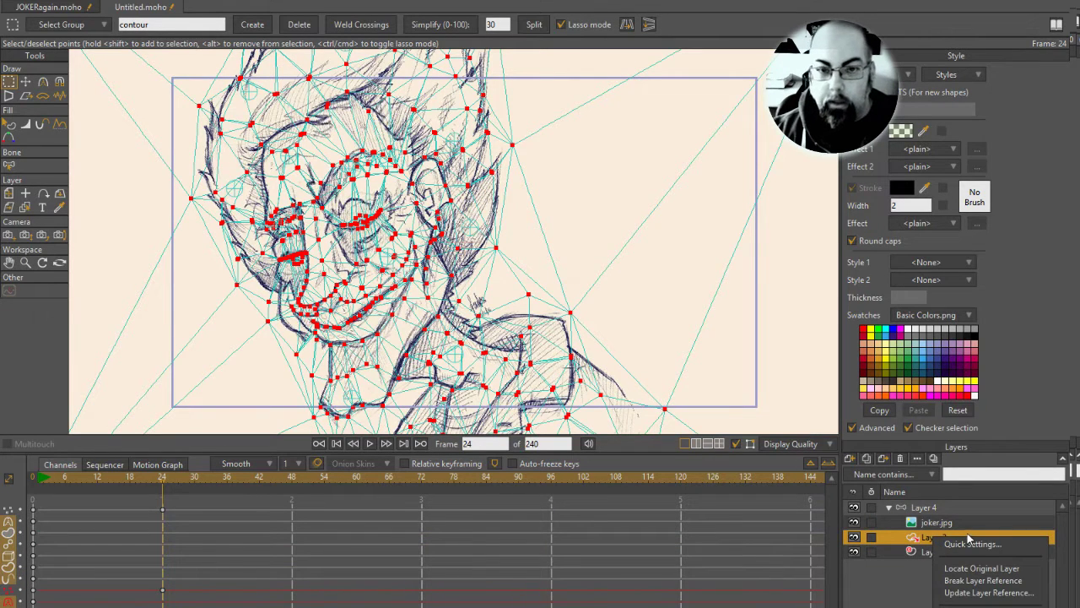
click(1006, 593)
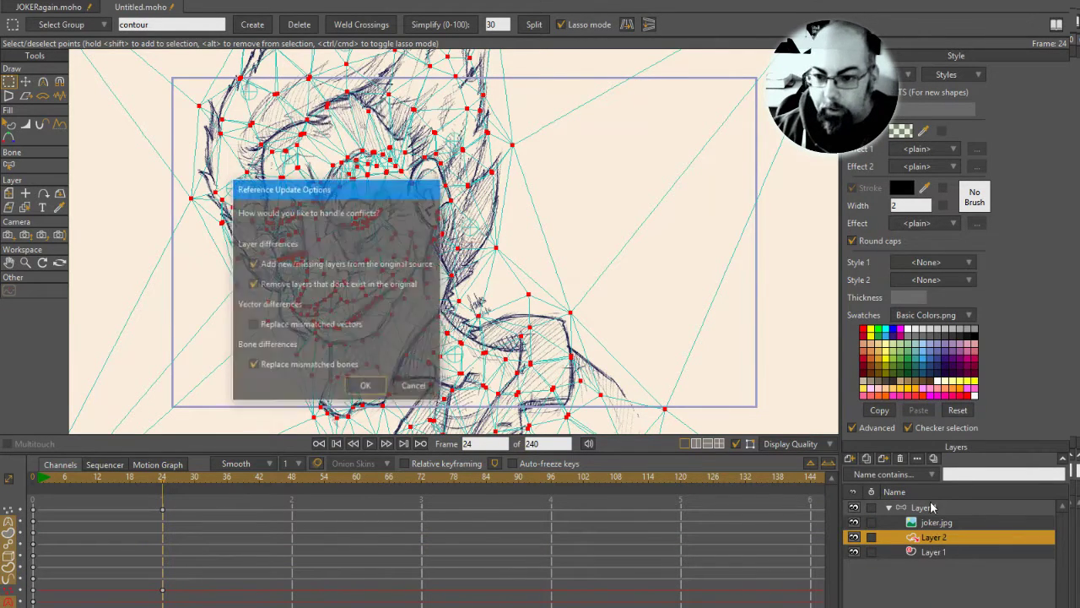
click(365, 385)
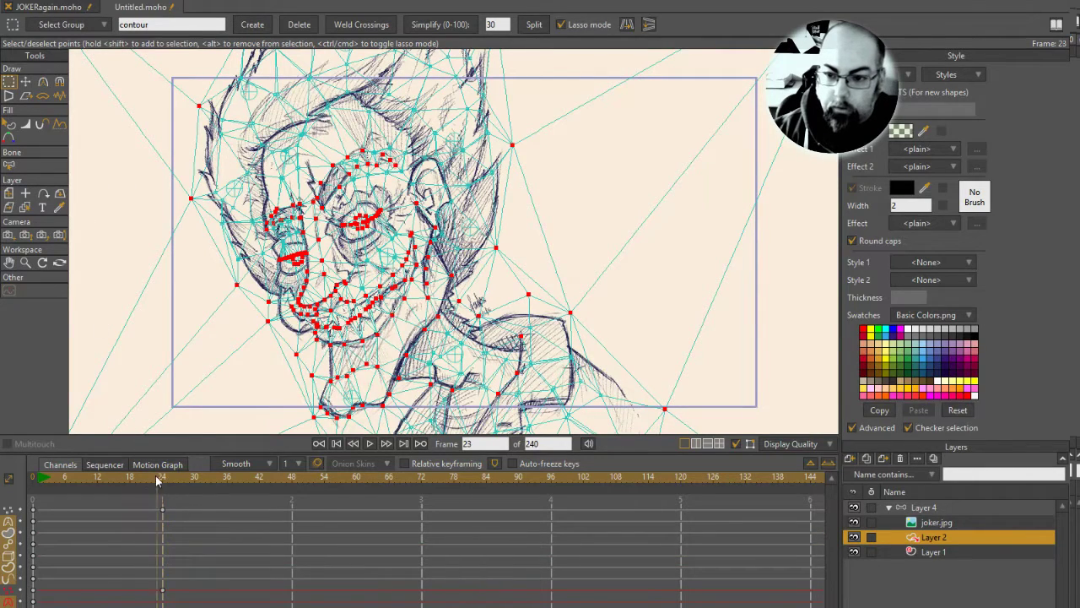
Go to frame 0 and update Layer 2 from its original reference again.
click(336, 443)
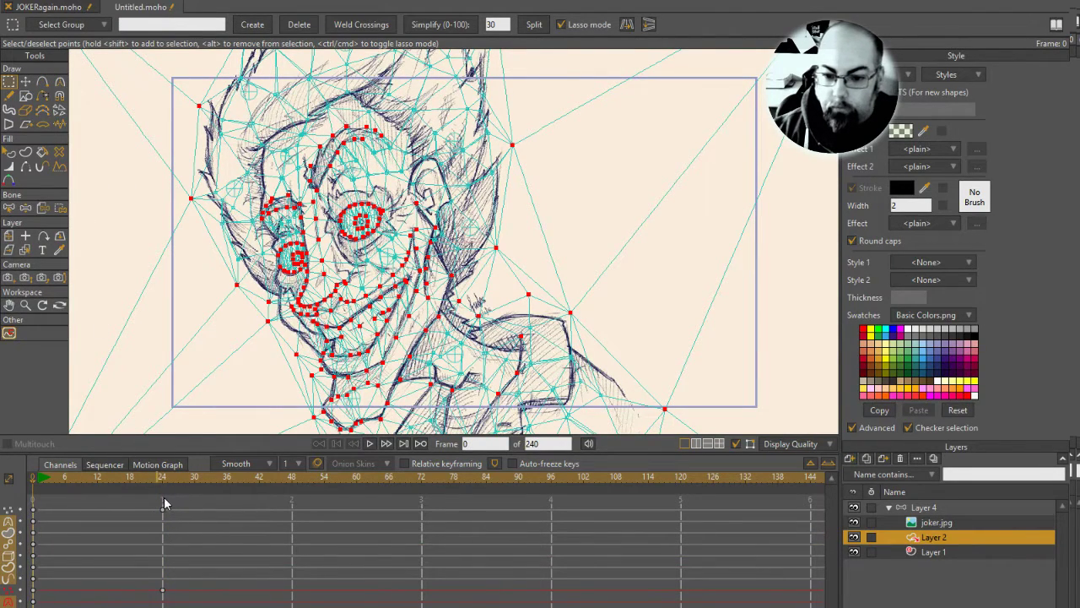
click(933, 551)
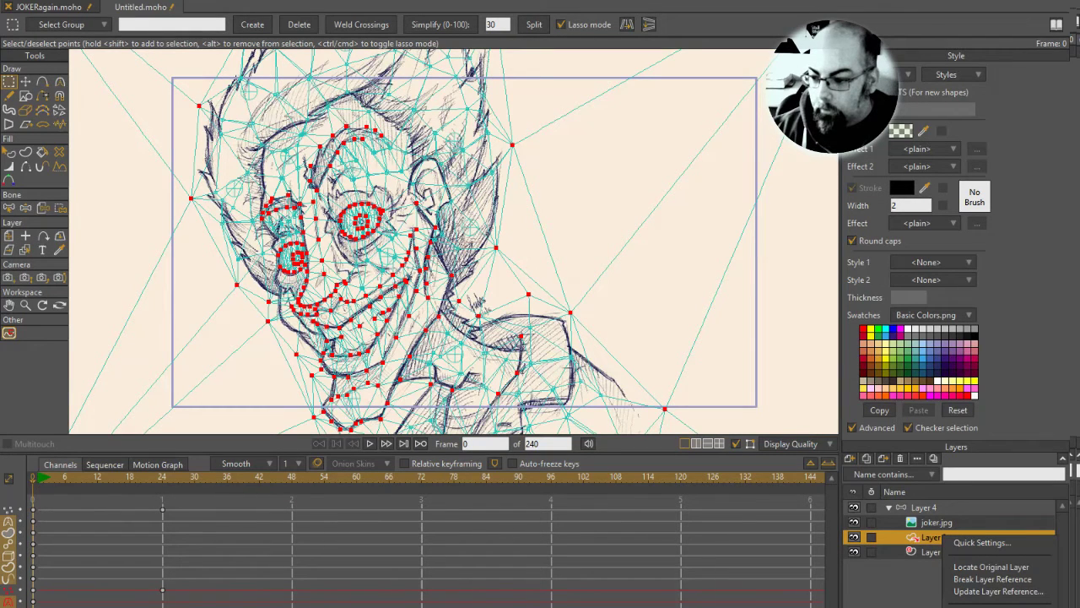
click(999, 591)
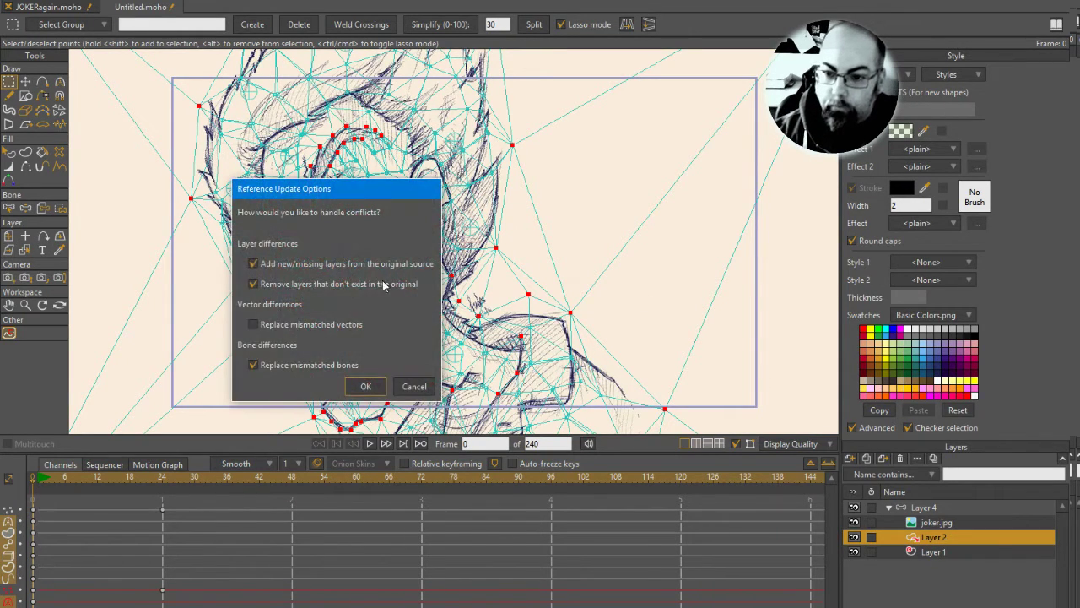
click(365, 385)
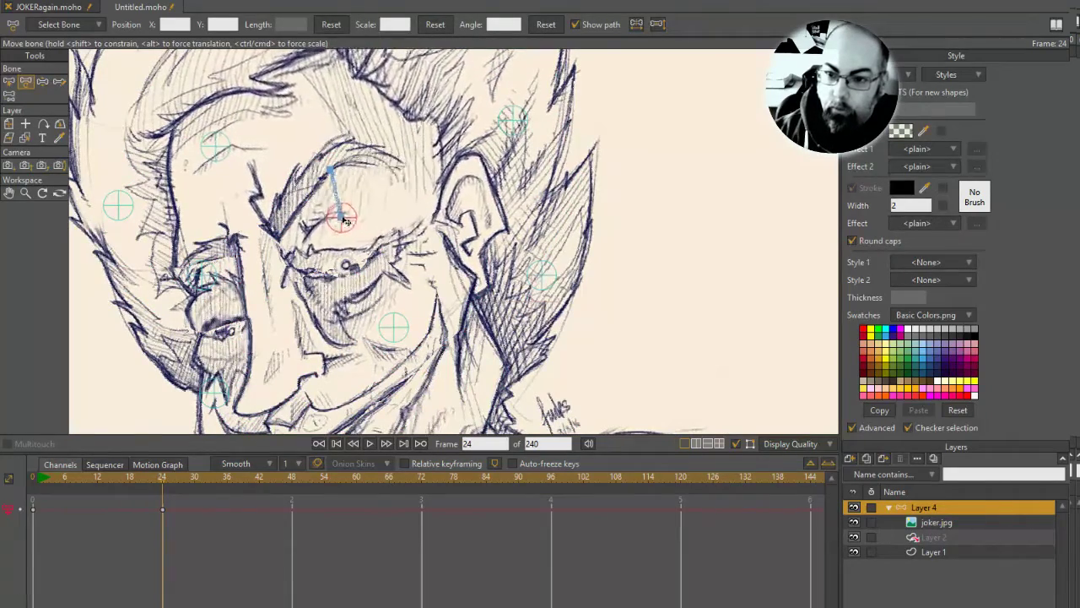
At frame 24, drag the brow, nose, cheek and chest pin bones to warp the sketch.
drag(343, 219, 339, 210)
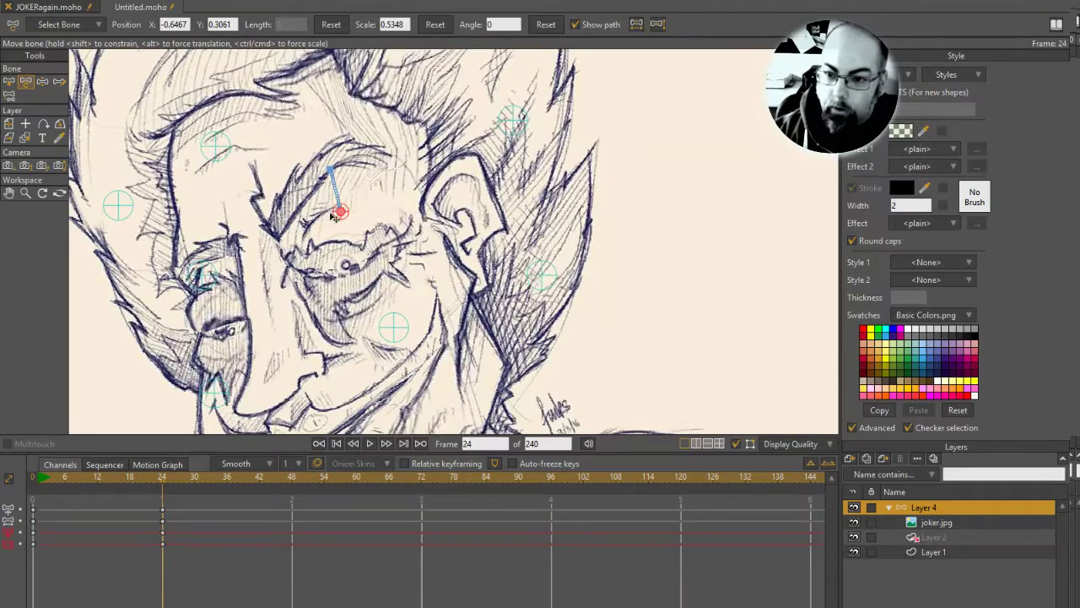
drag(339, 211, 224, 177)
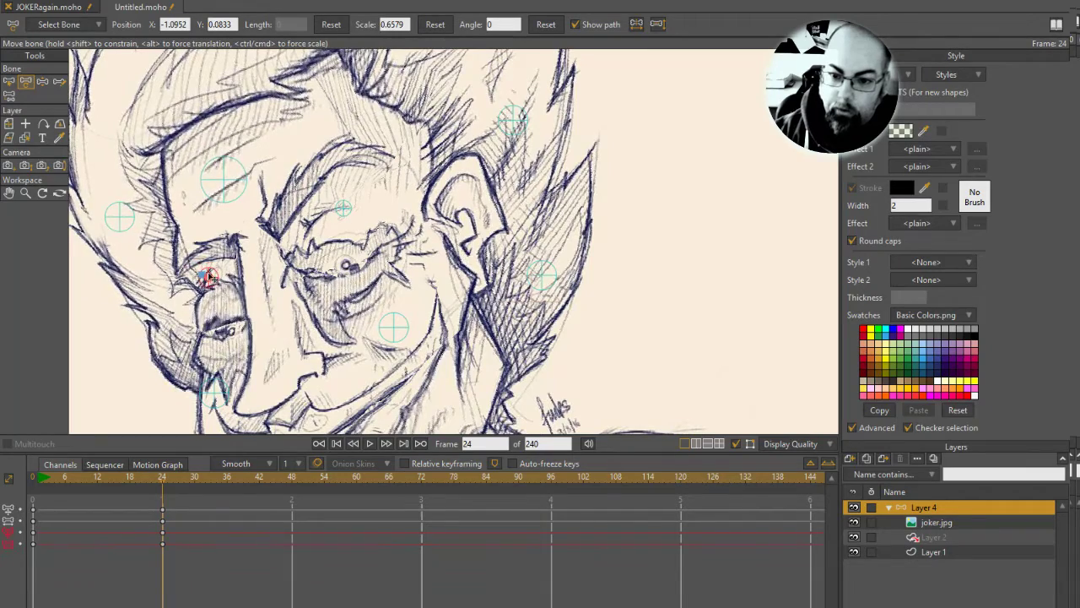
drag(211, 274, 211, 287)
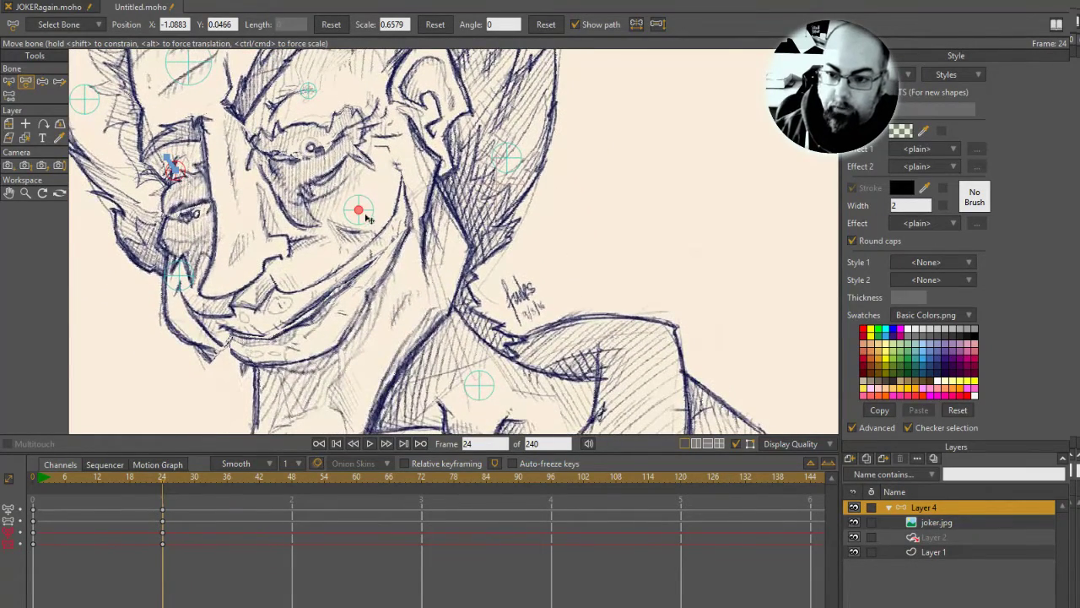
drag(358, 210, 355, 221)
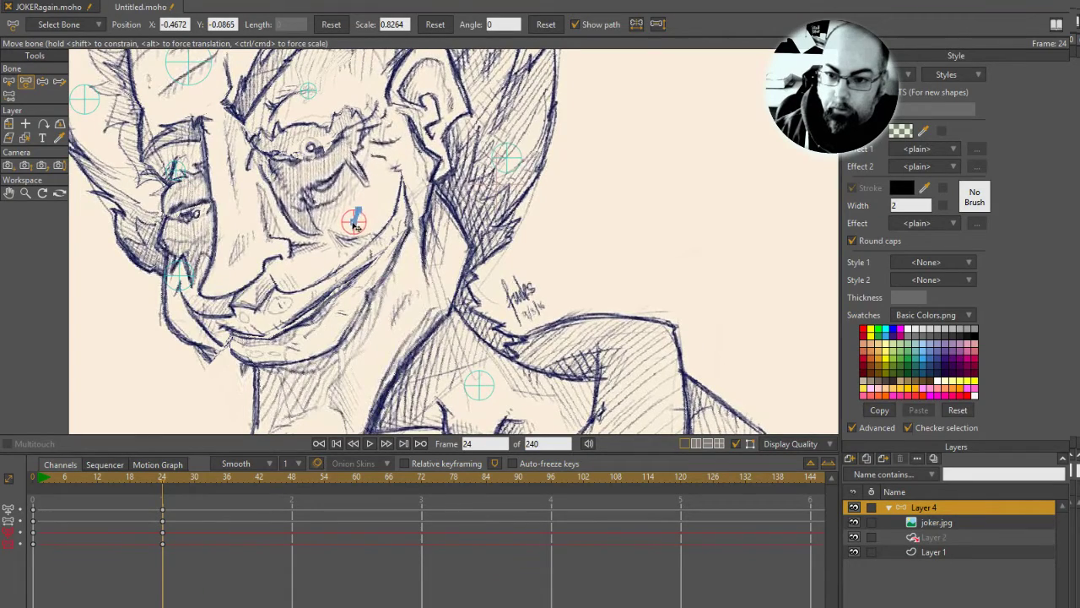
drag(355, 220, 181, 282)
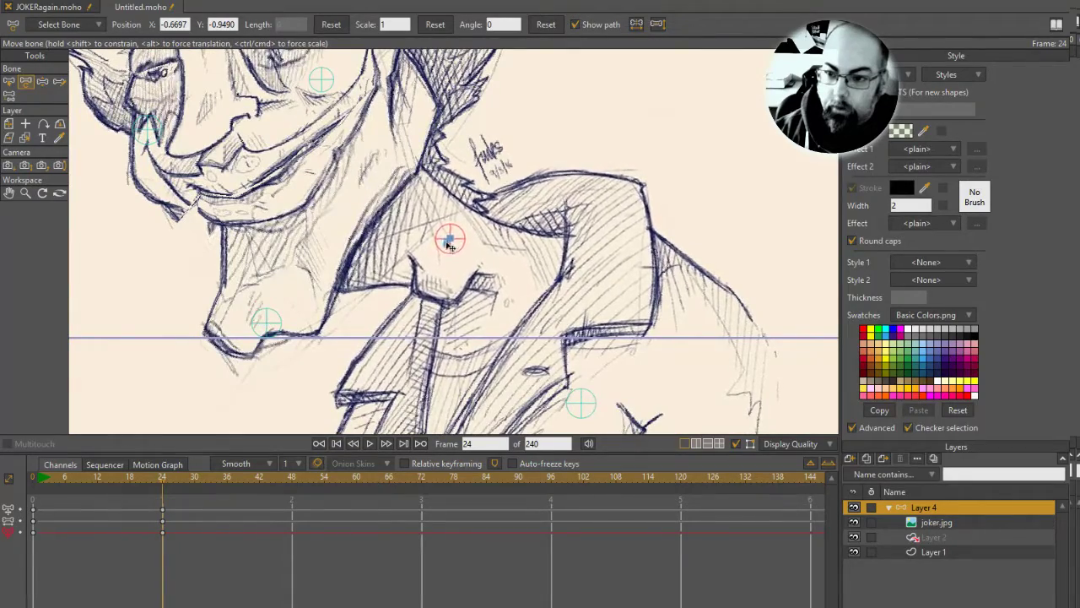
drag(450, 239, 443, 231)
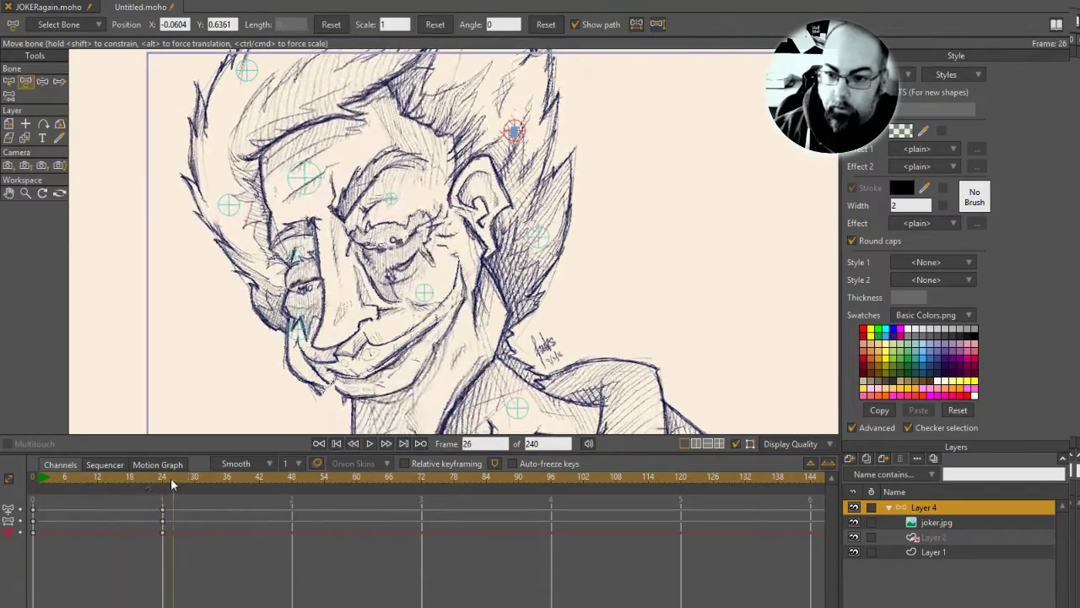
At frame 24, reposition the brow pin bone in several drags to press the eyebrow down.
click(162, 477)
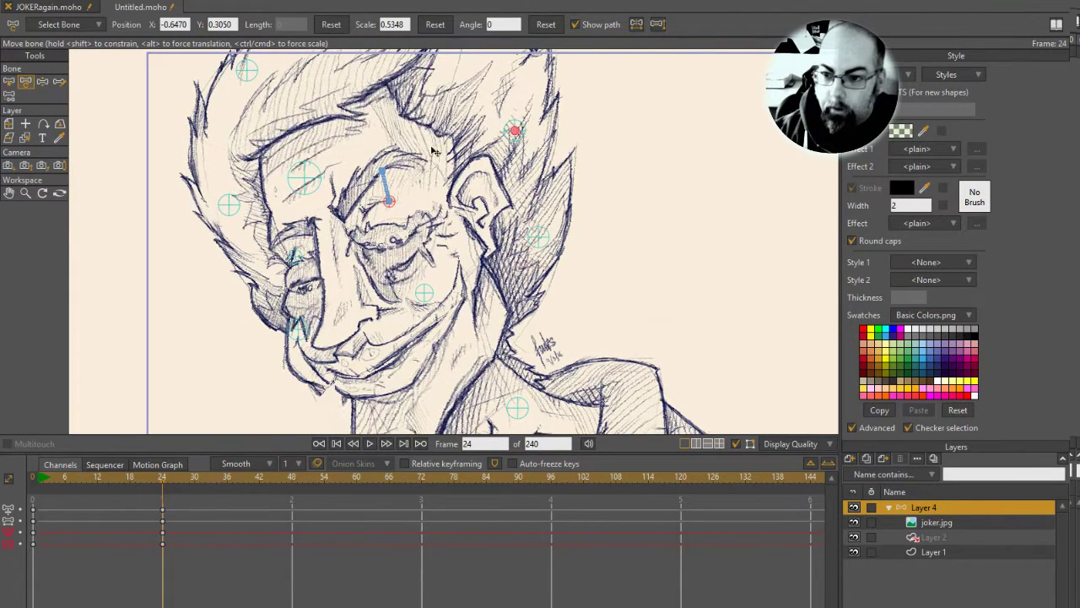
drag(388, 177, 409, 201)
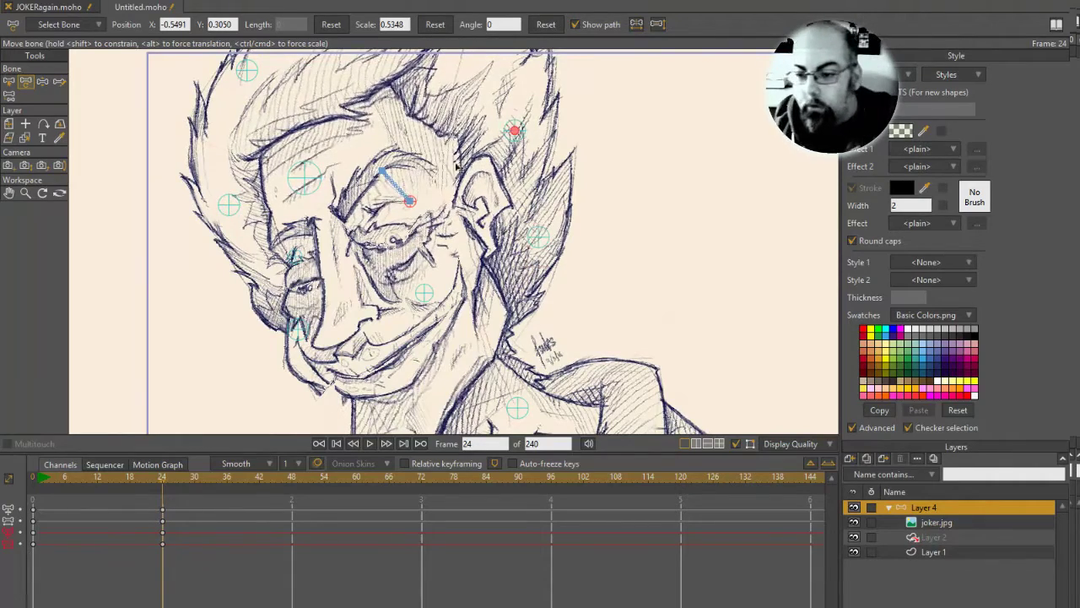
drag(409, 201, 426, 194)
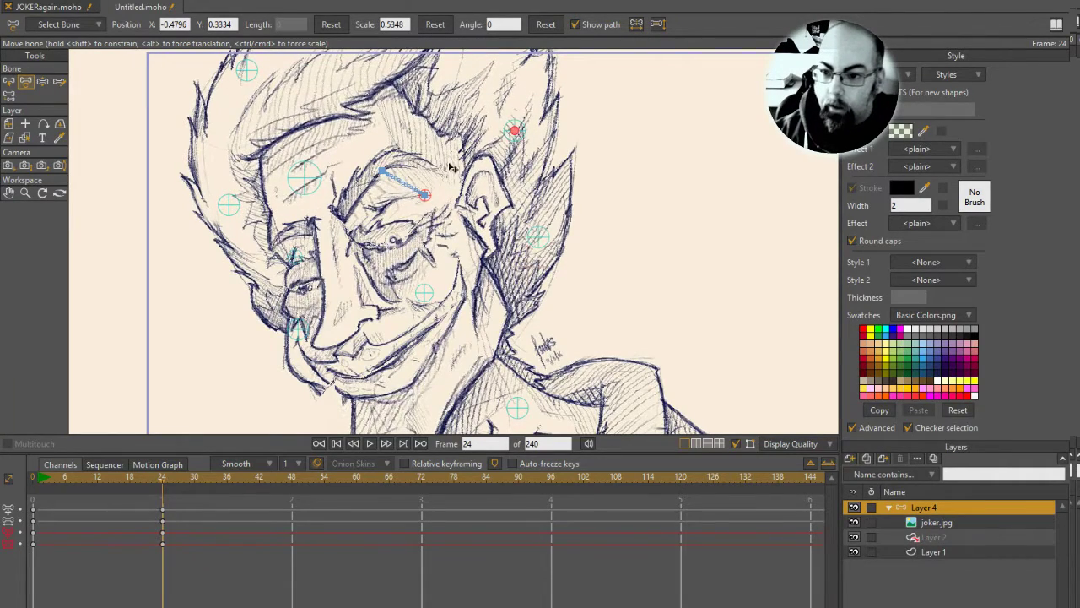
drag(426, 194, 391, 207)
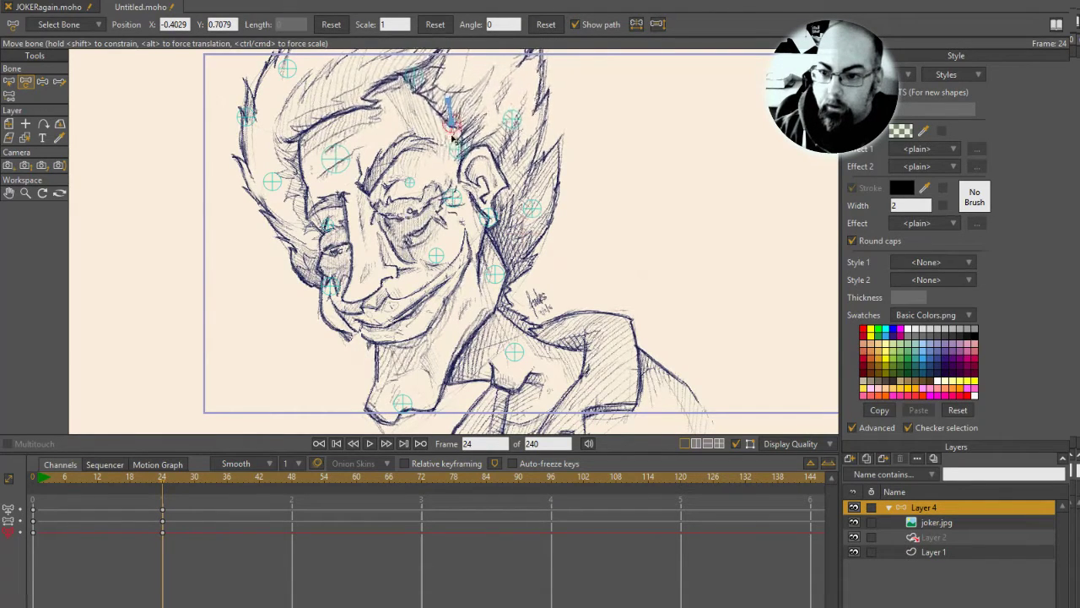
Drag the ear-top, brow, forehead, cheek, nose-side and ear-lobe pin bones to warp the face.
drag(452, 123, 462, 164)
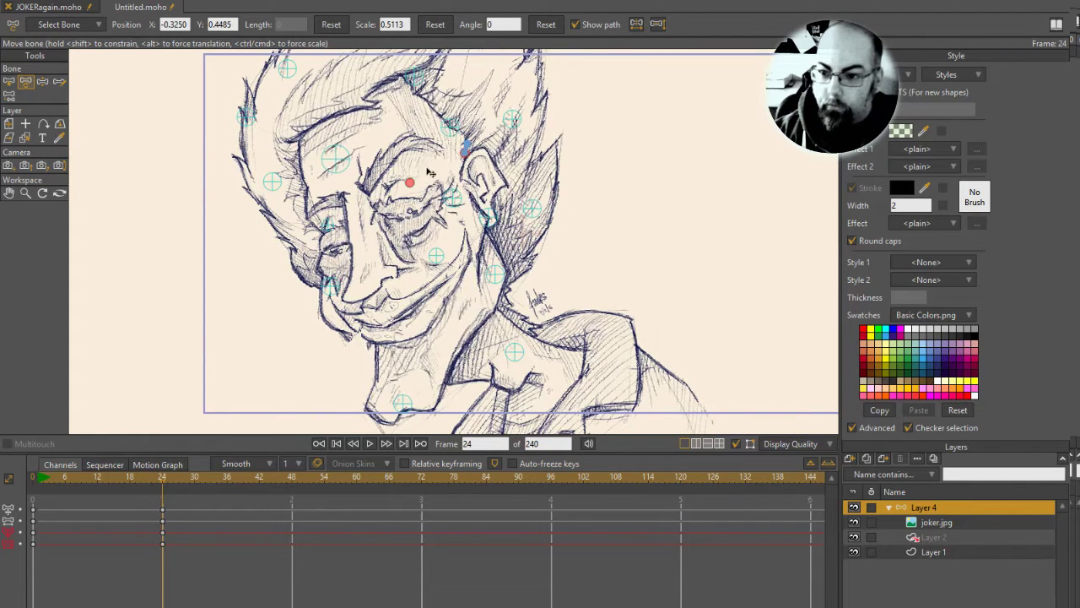
drag(409, 182, 333, 154)
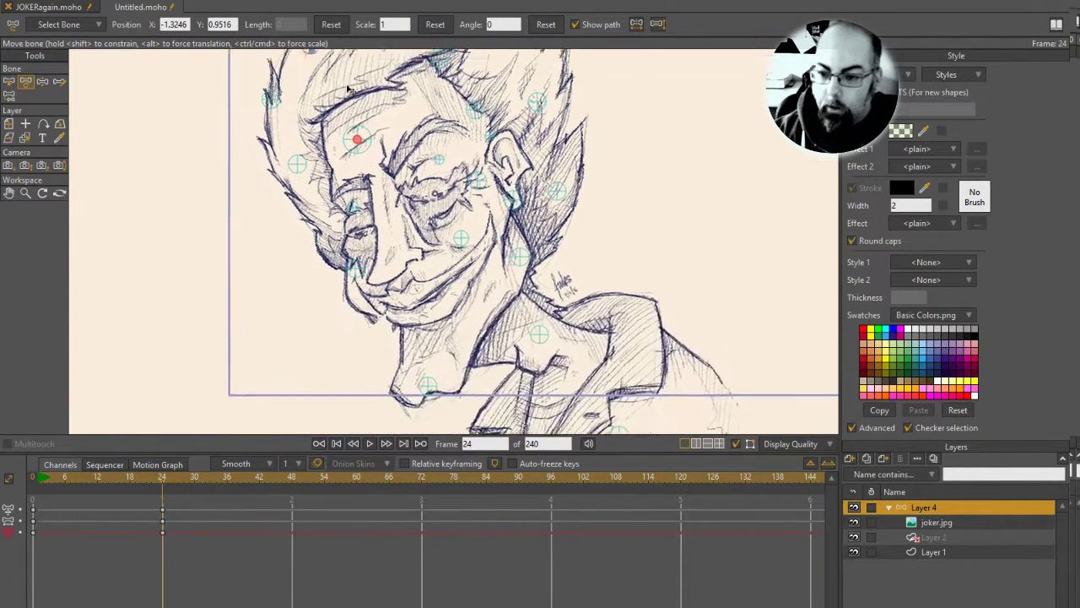
drag(356, 139, 456, 222)
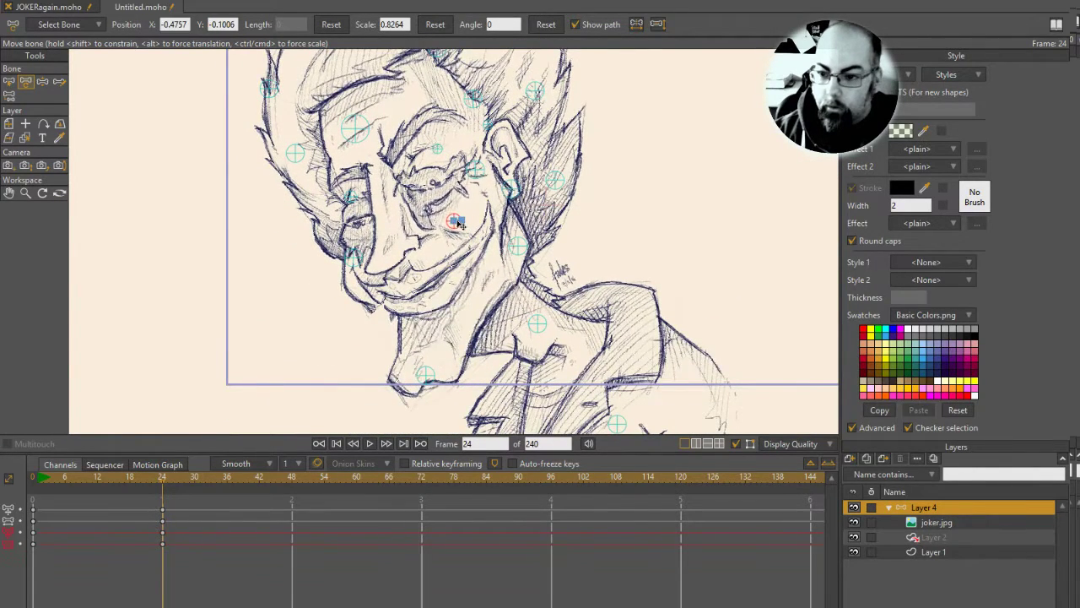
drag(455, 222, 354, 259)
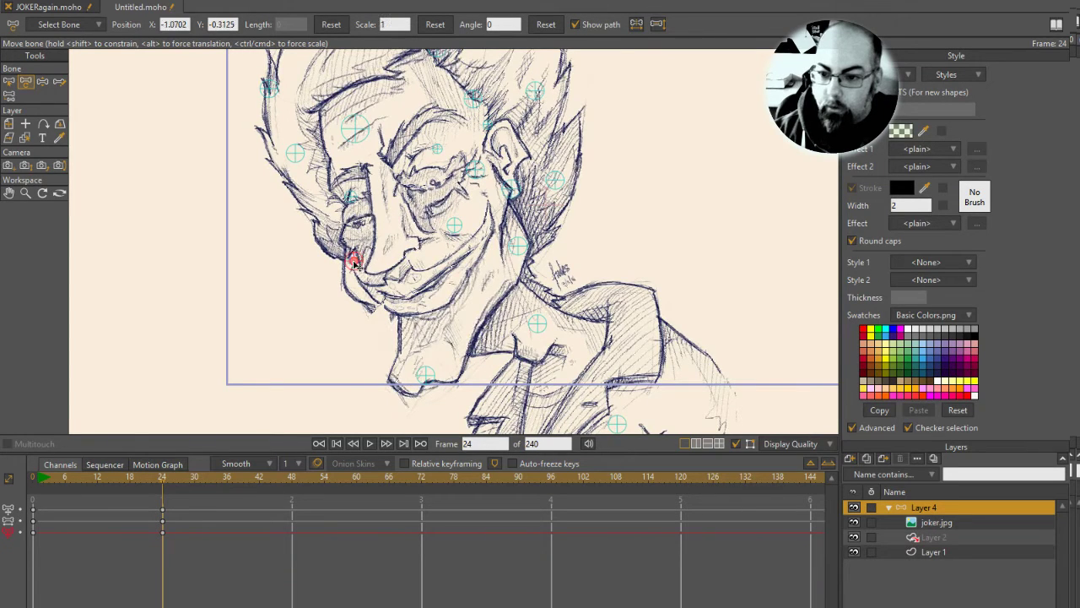
drag(354, 259, 519, 244)
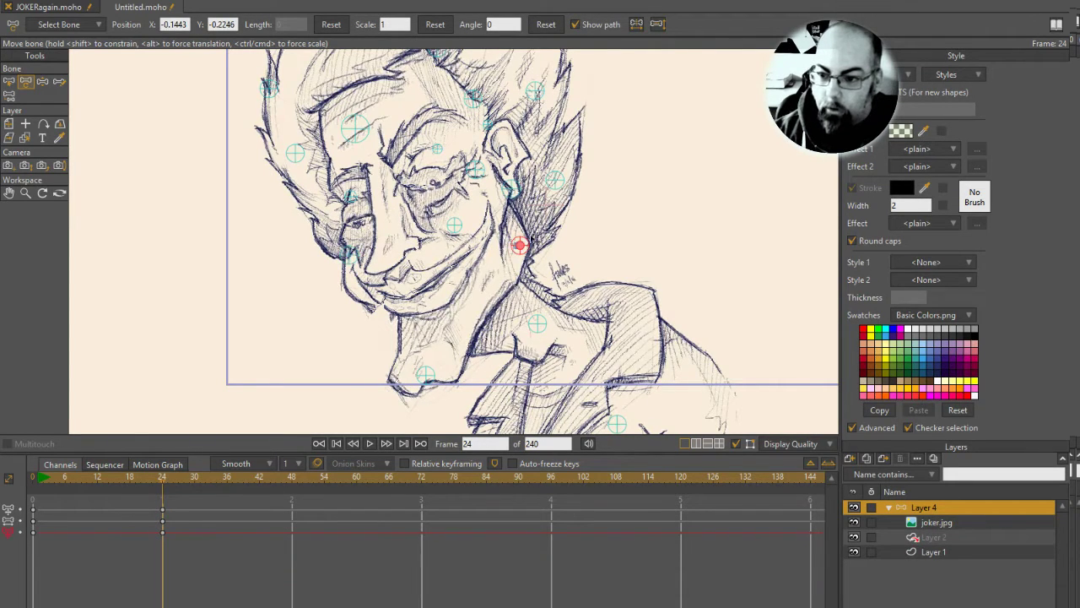
drag(520, 245, 426, 371)
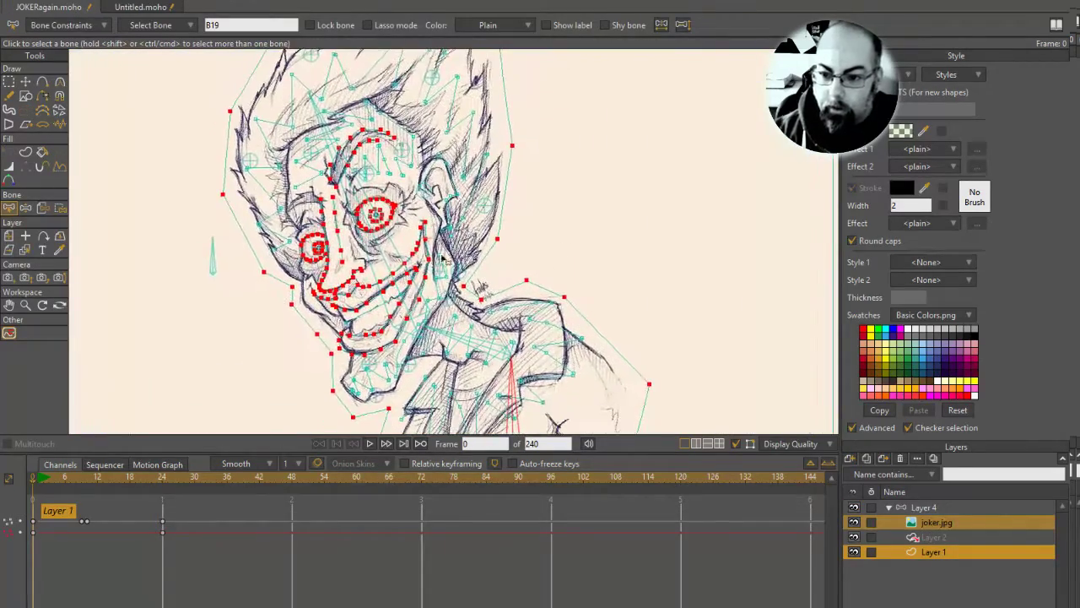
Jump the timeline to frame 24 to see the contour points warped.
click(162, 476)
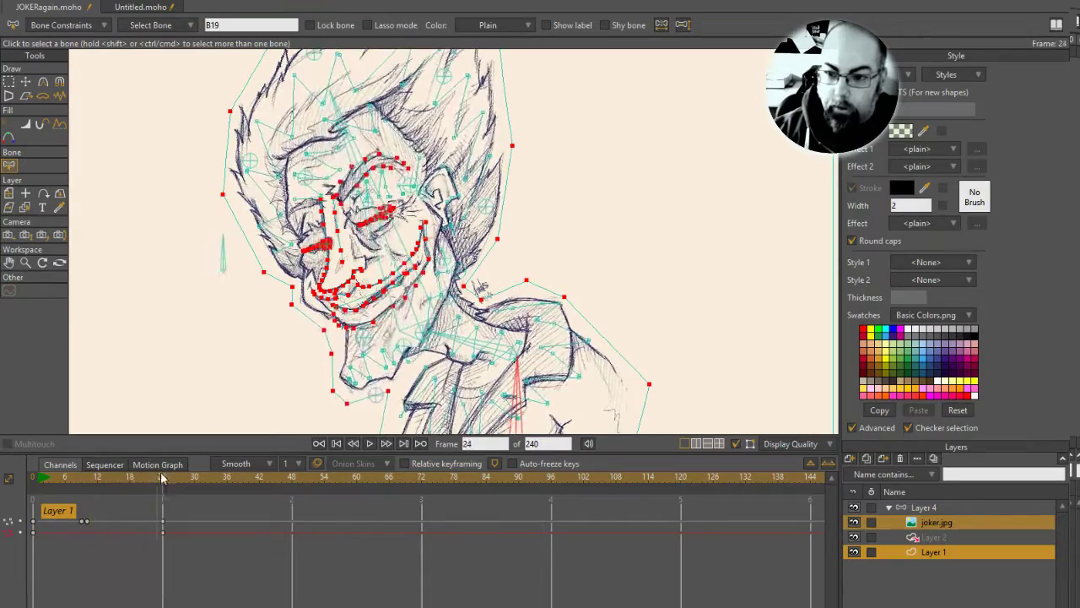